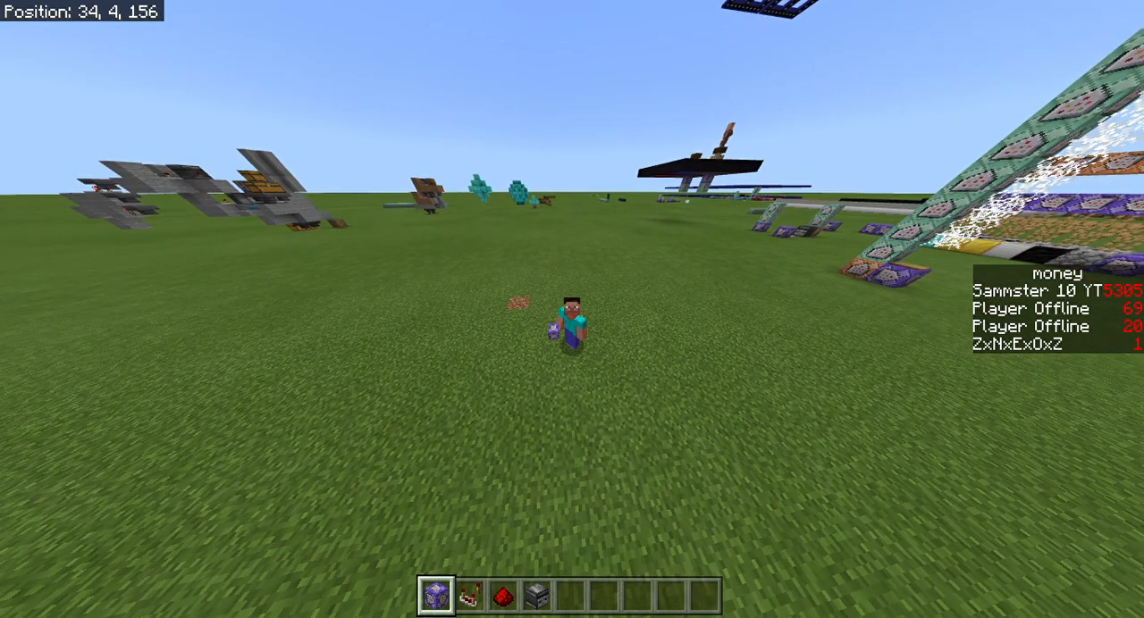
pyautogui.moveTo(572, 295)
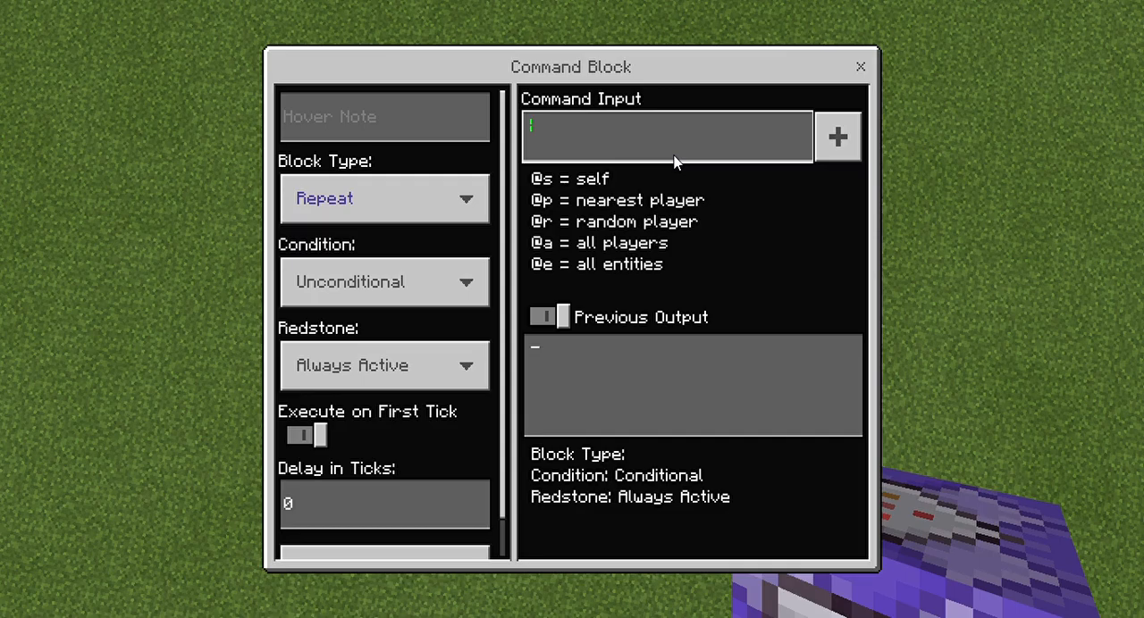
# Step: Give the first repeating block the command testfor @a, then fetch the next block from inventory
pyautogui.write('testfor @a')
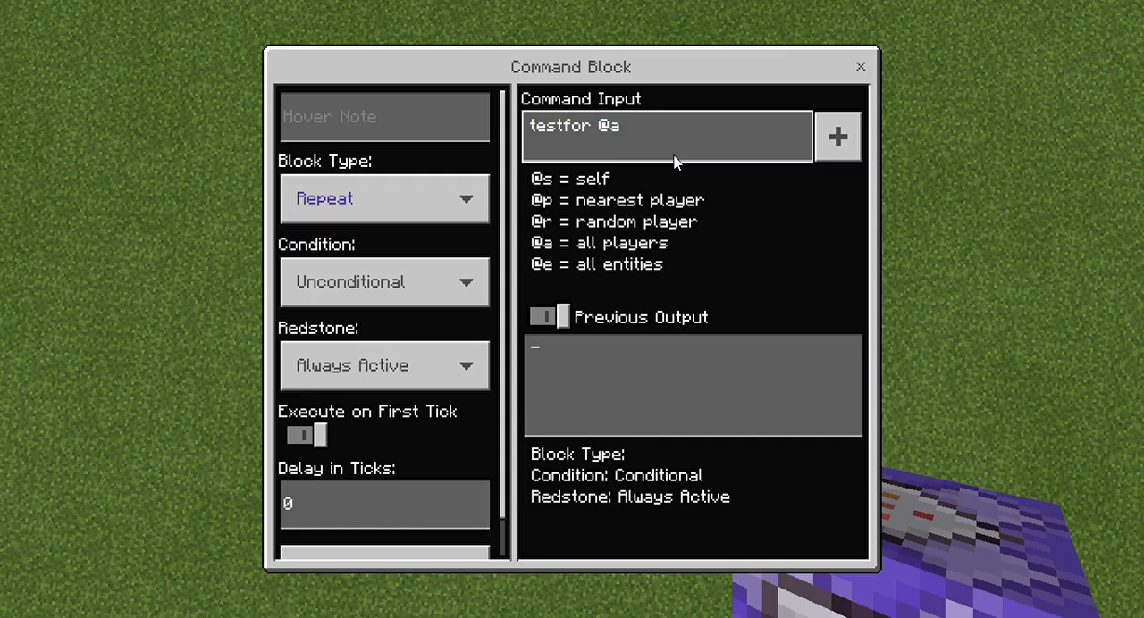
pyautogui.press('Escape')
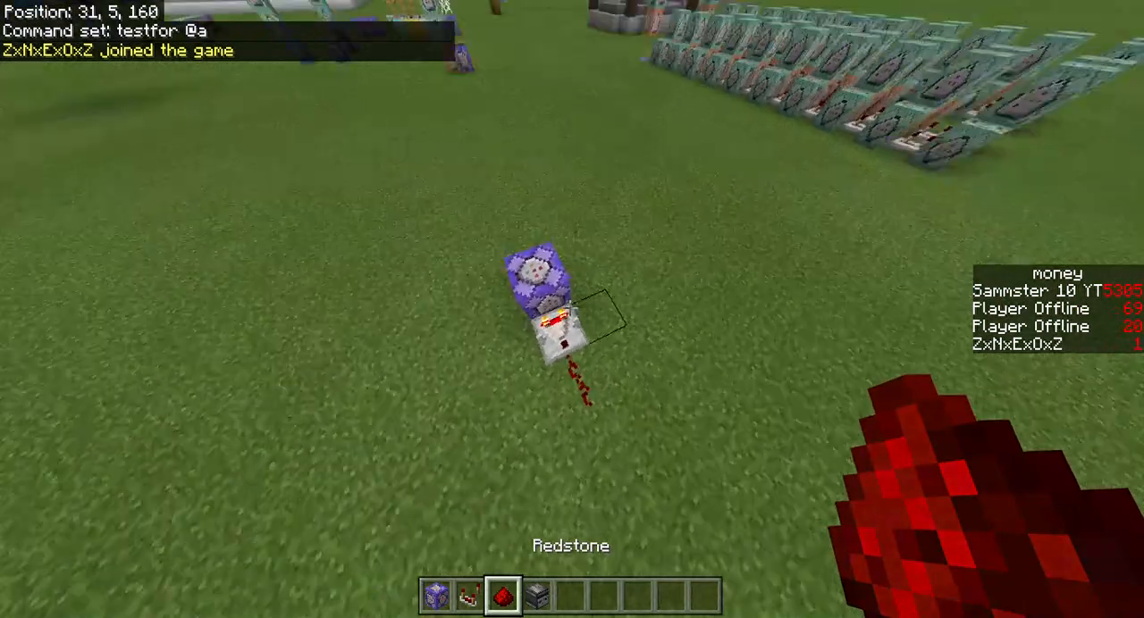
pyautogui.press('e')
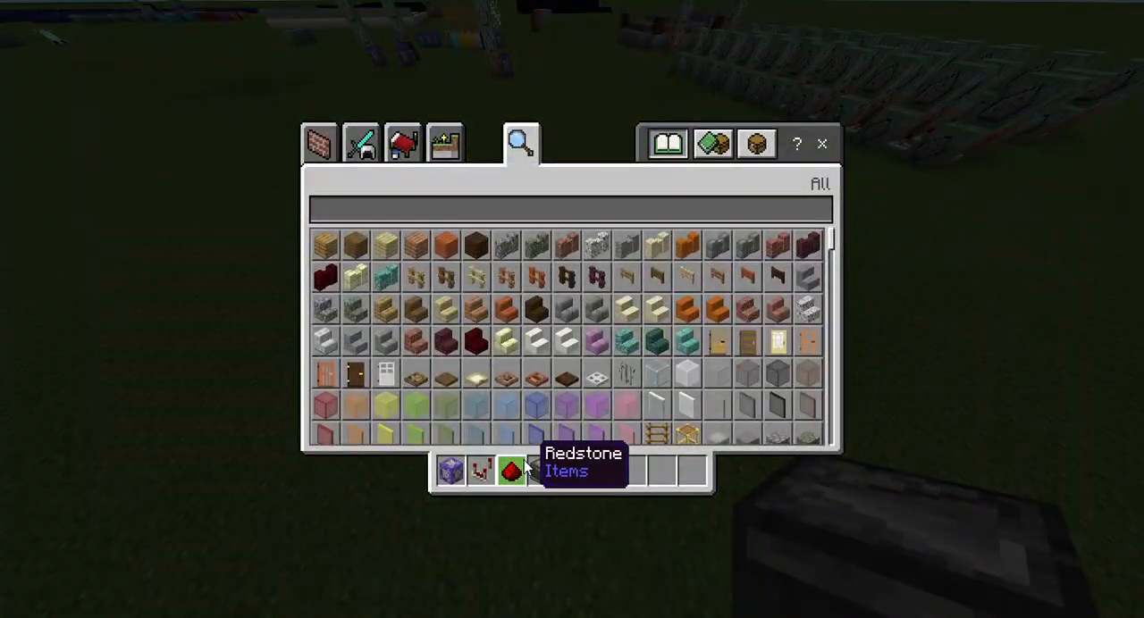
pyautogui.press('Escape')
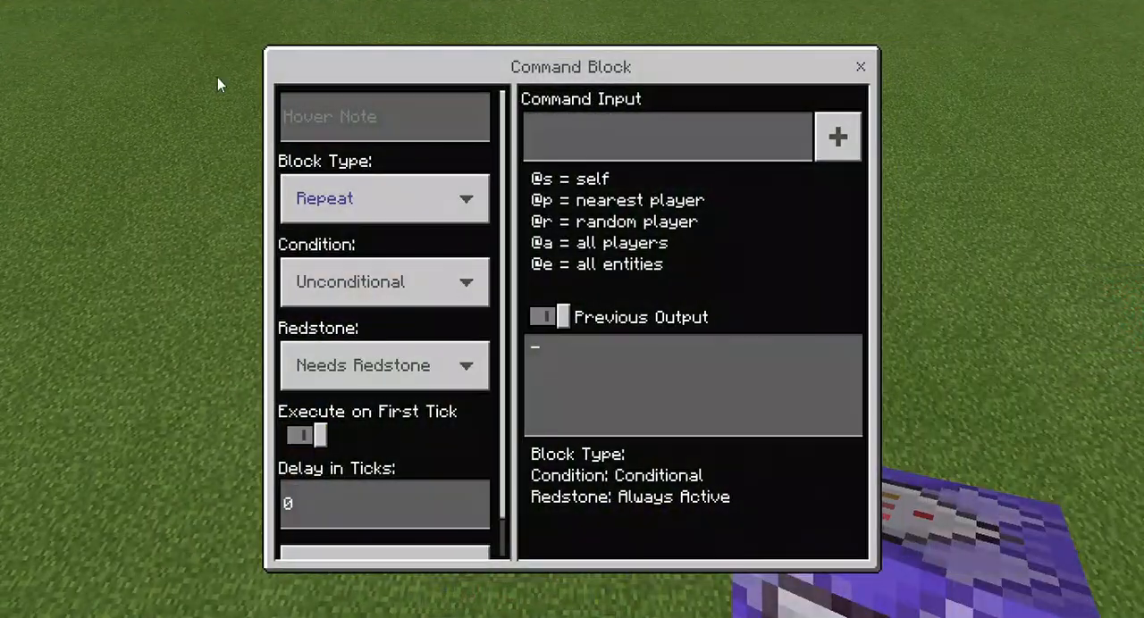
# Step: Make the second block an Impulse block and begin its scoreboard objectives remove command
pyautogui.click(384, 198)
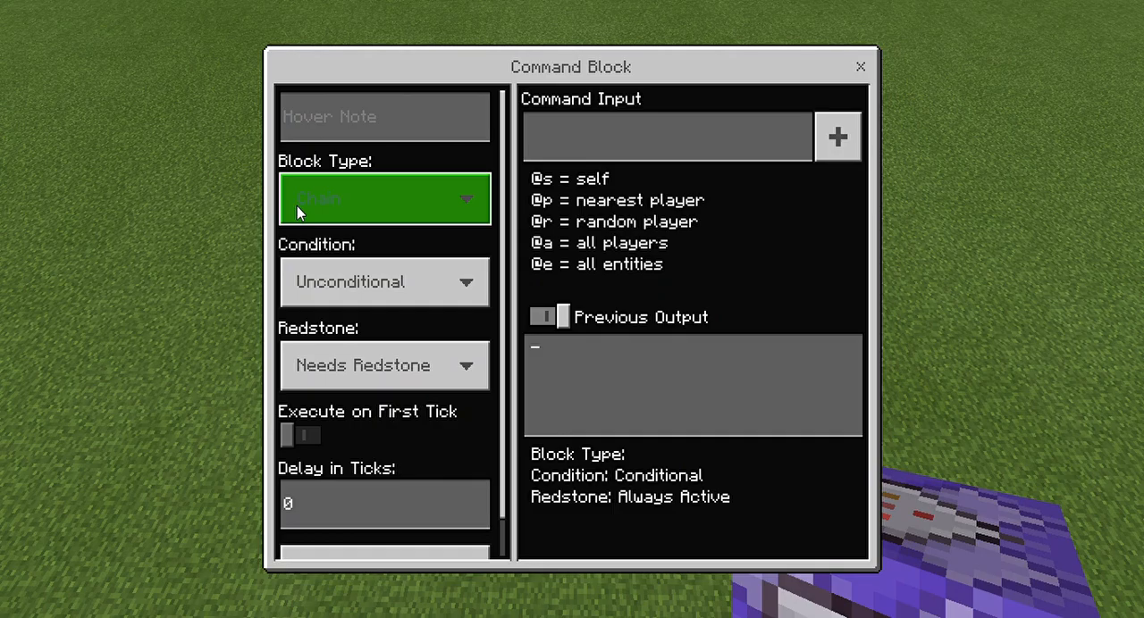
pyautogui.click(859, 68)
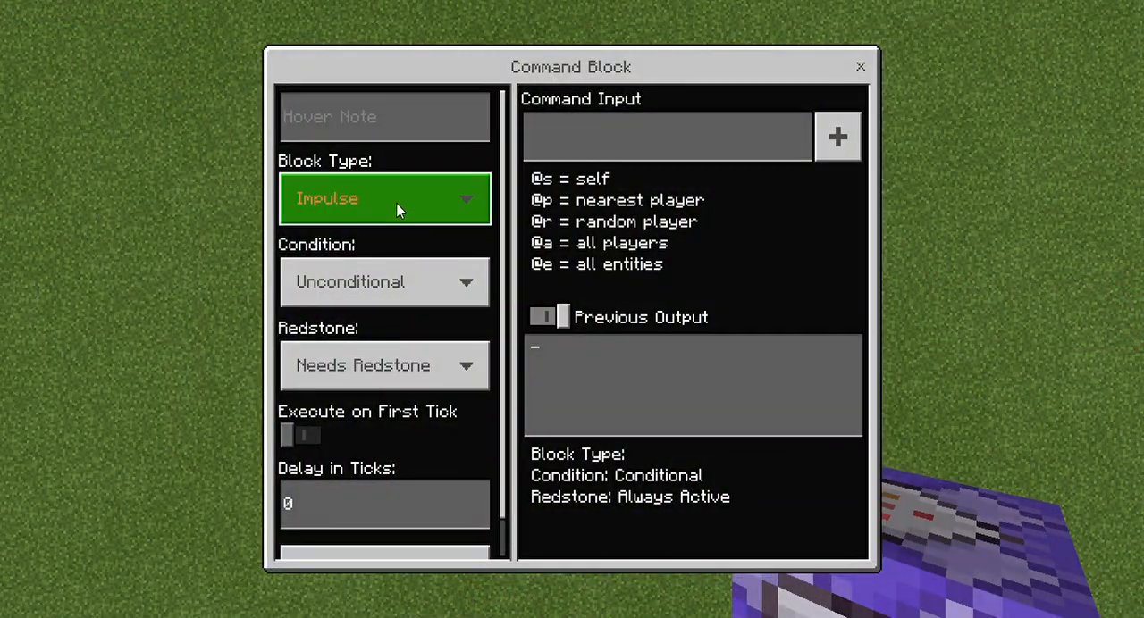
pyautogui.click(668, 135)
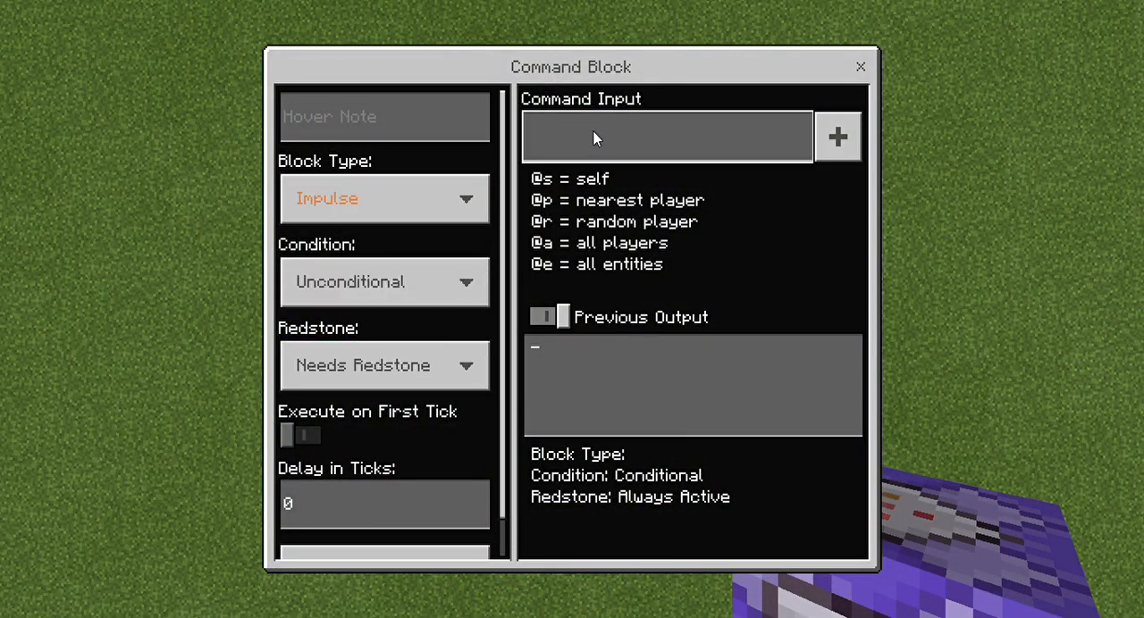
pyautogui.moveTo(564, 139)
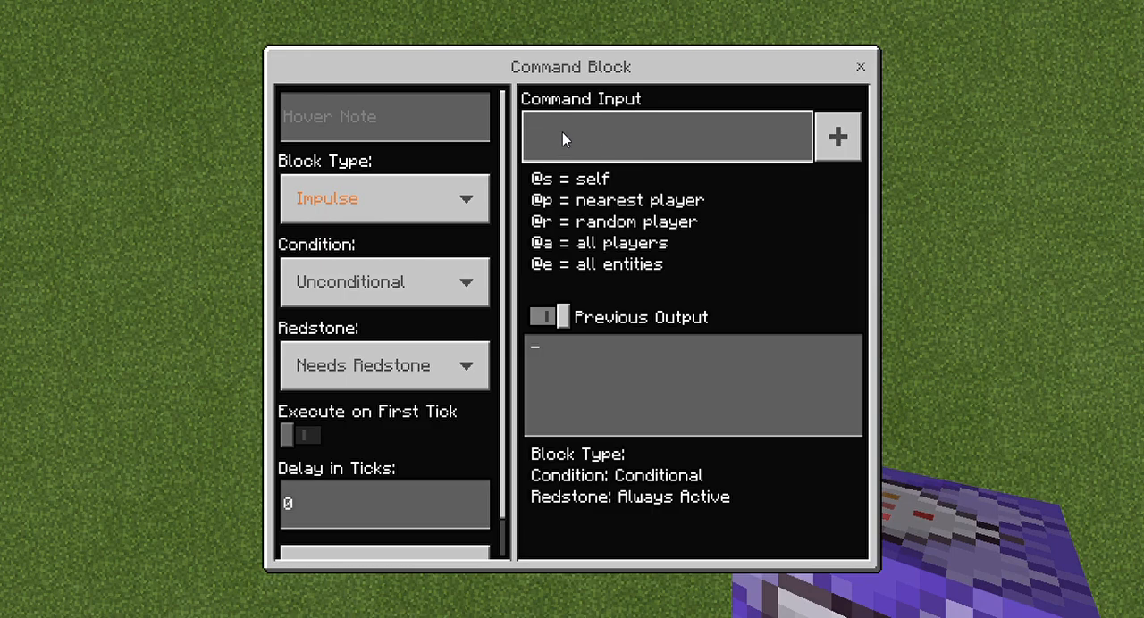
pyautogui.write('scoreboard')
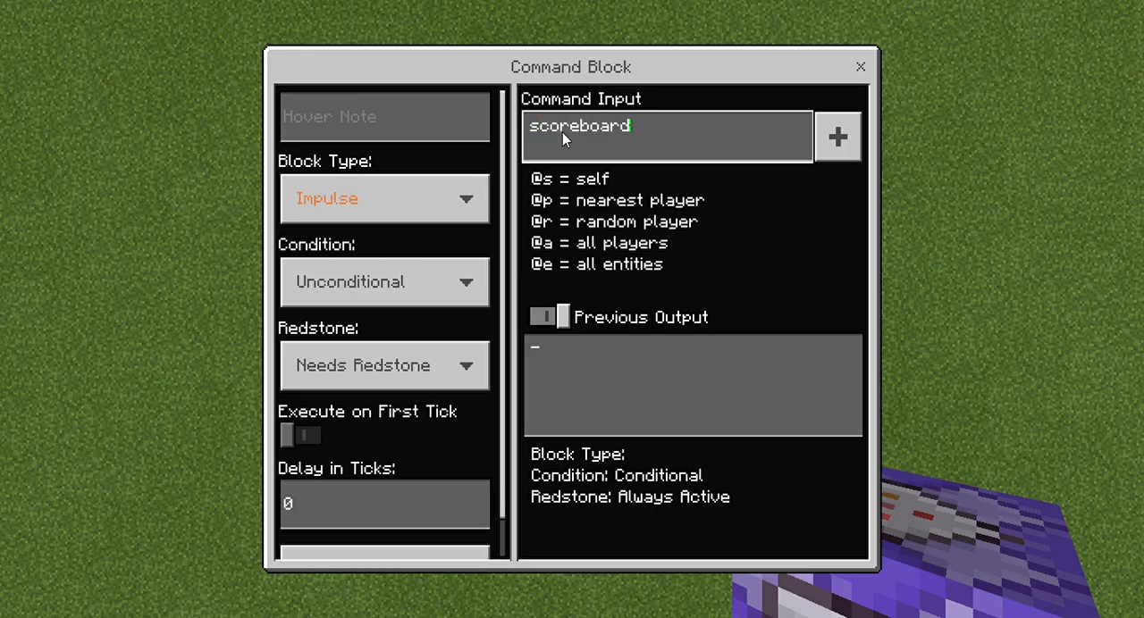
pyautogui.write('objectives remove')
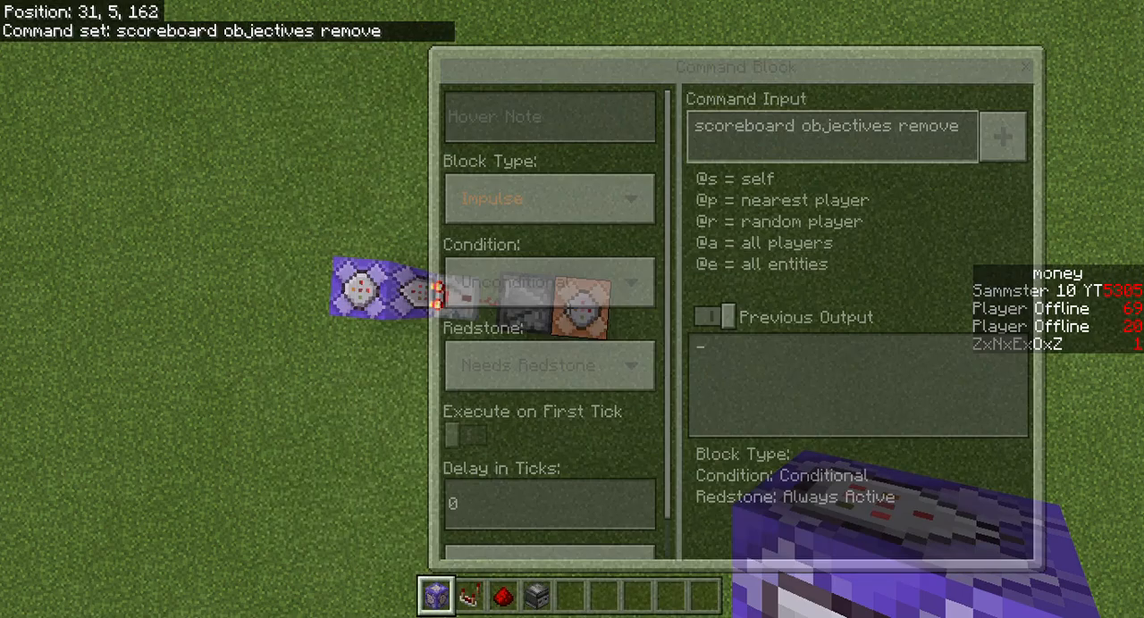
# Step: Finish the command as scoreboard objectives remove moneyd
pyautogui.press('Escape')
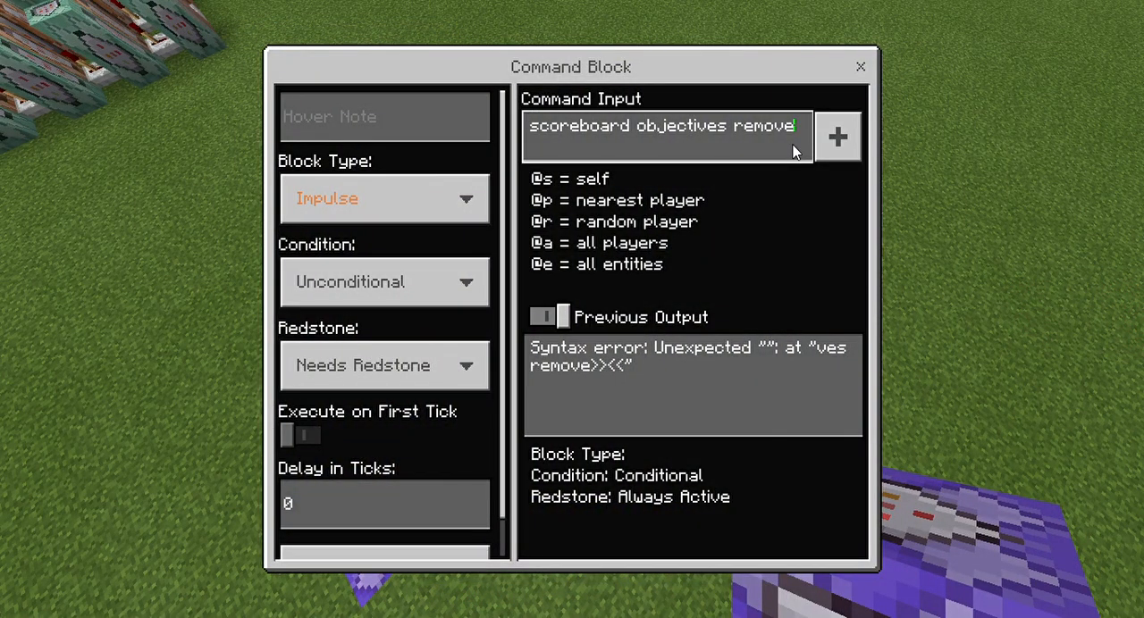
pyautogui.write('money')
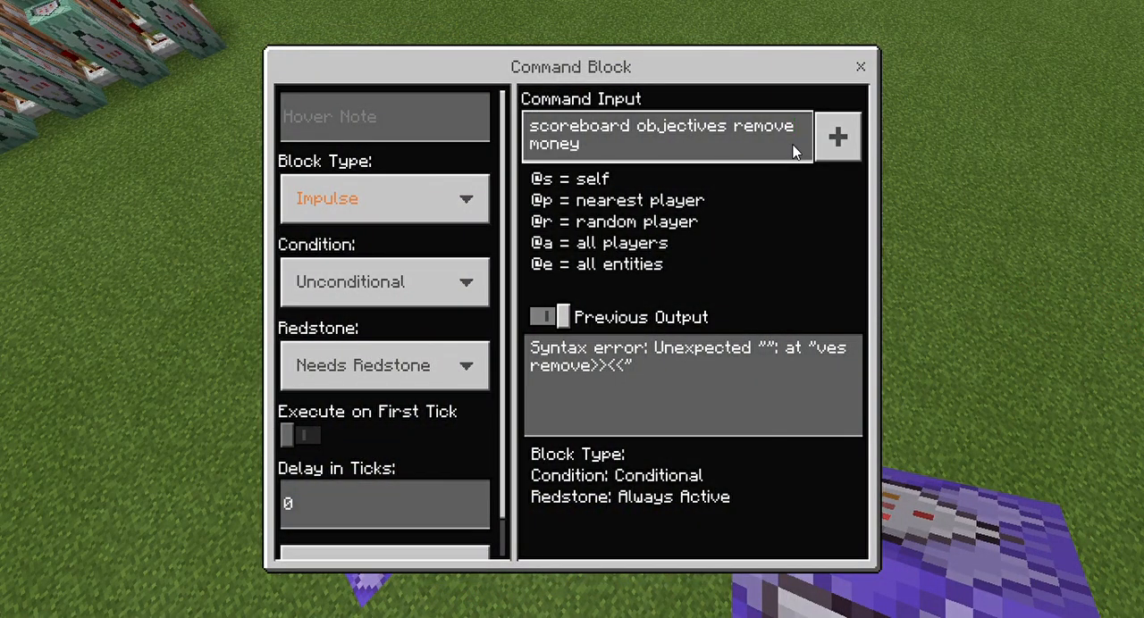
pyautogui.write('d')
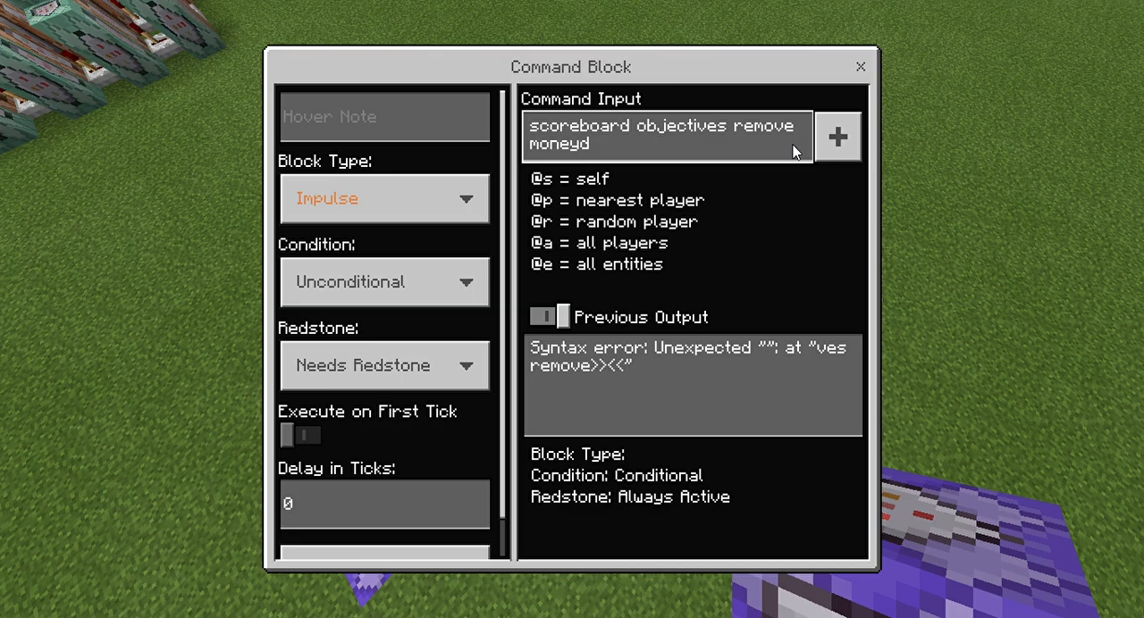
pyautogui.moveTo(644, 175)
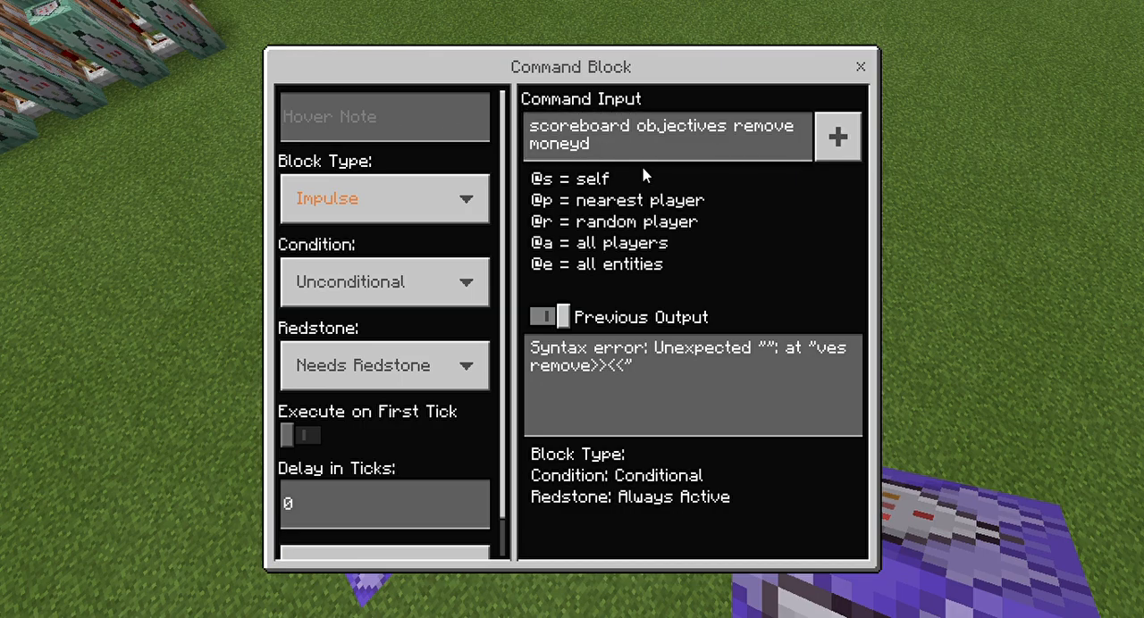
pyautogui.moveTo(785, 250)
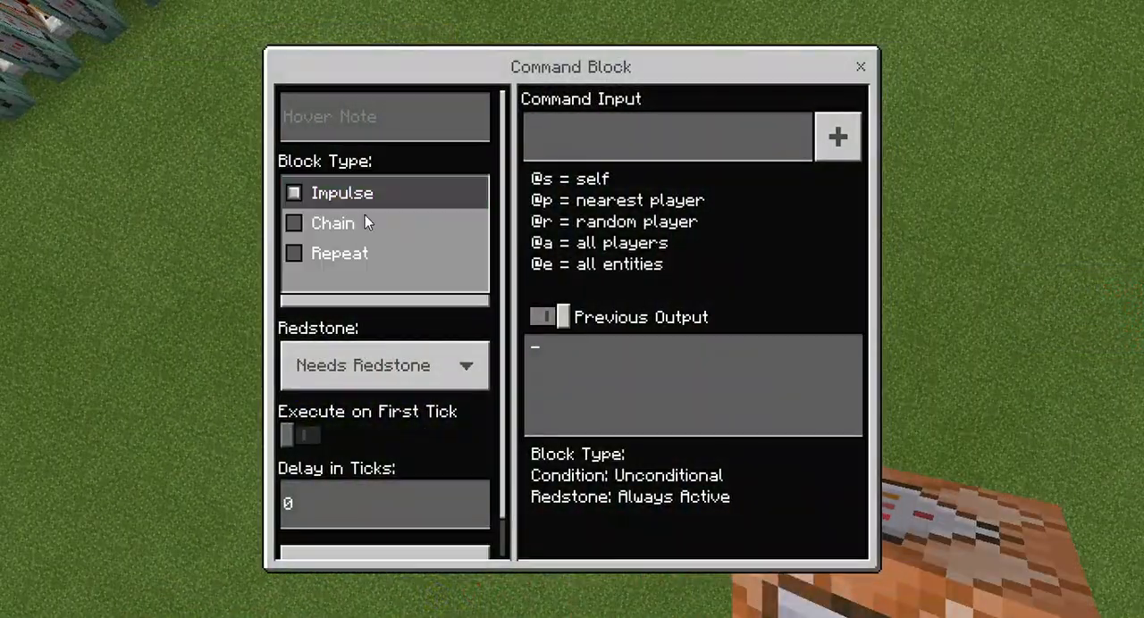
# Step: Make the third block an always-active Chain block and begin scoreboard objectives add
pyautogui.click(333, 221)
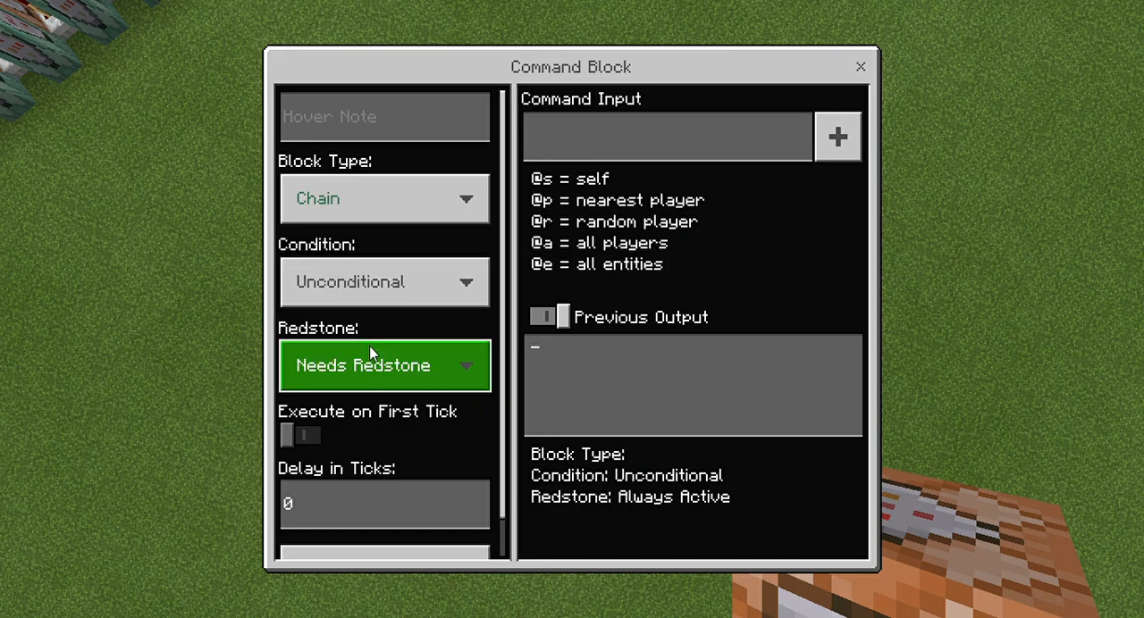
pyautogui.click(384, 365)
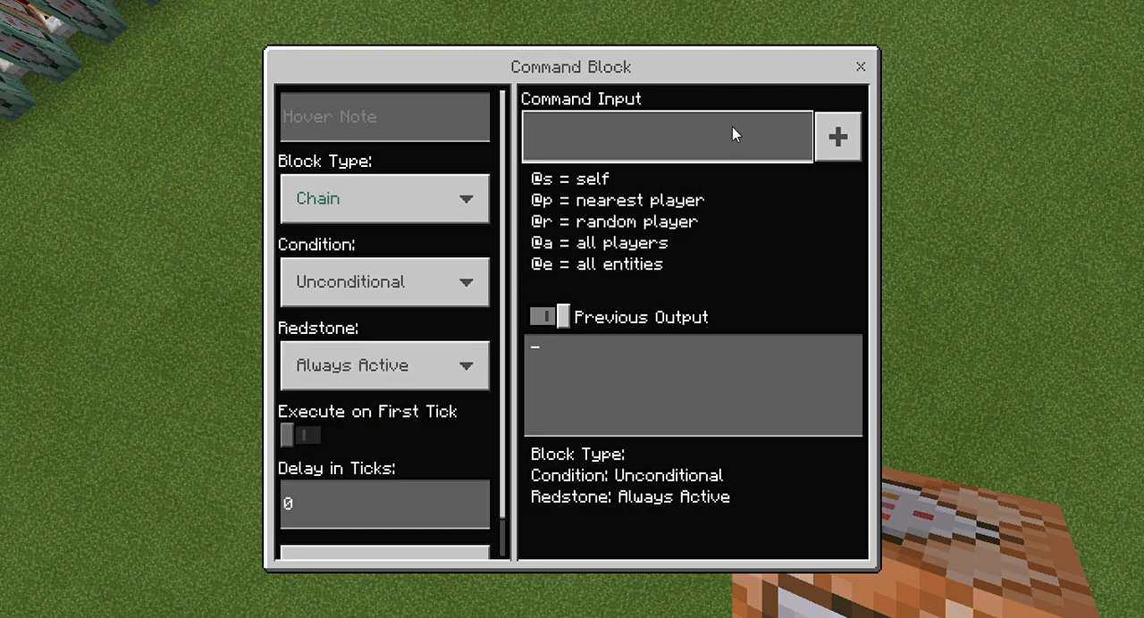
pyautogui.write('scoreboard')
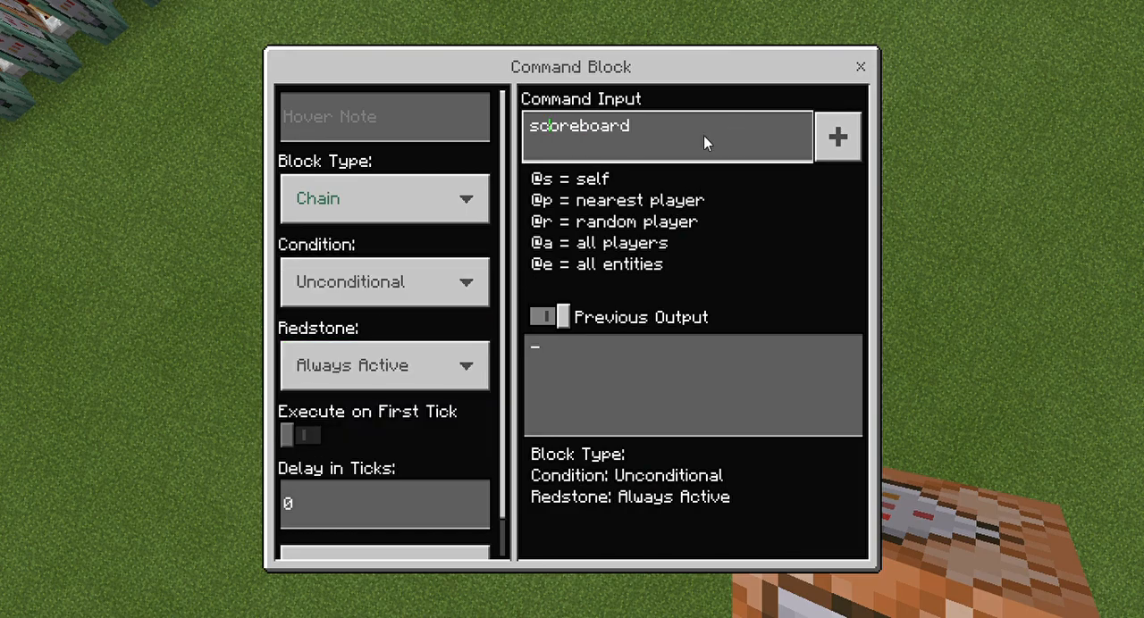
pyautogui.write('objectives add')
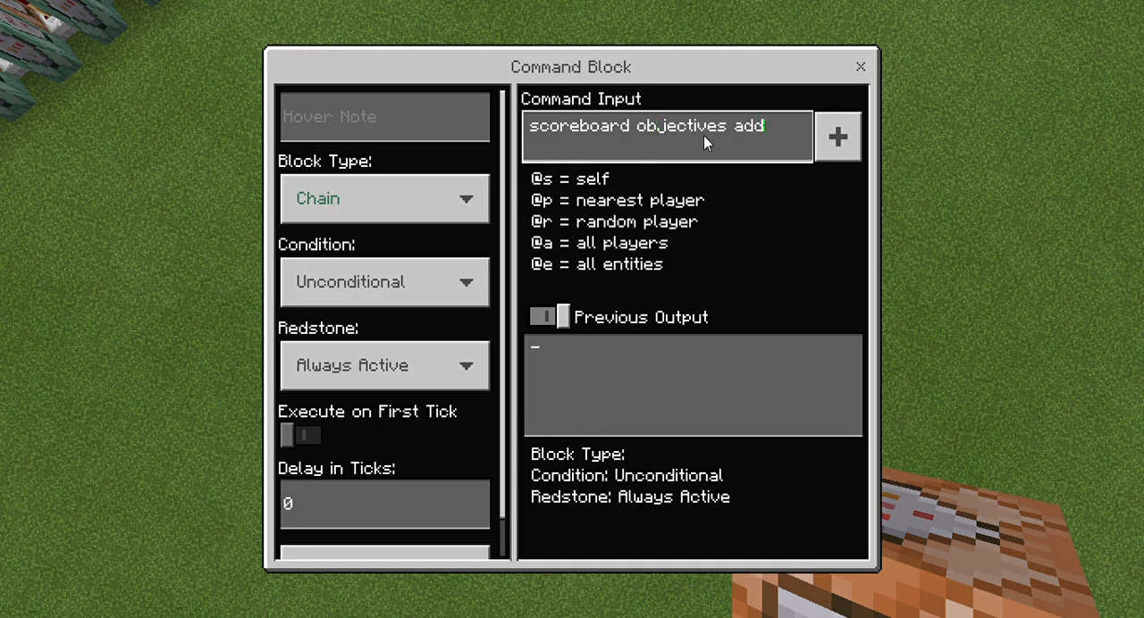
pyautogui.press('Enter')
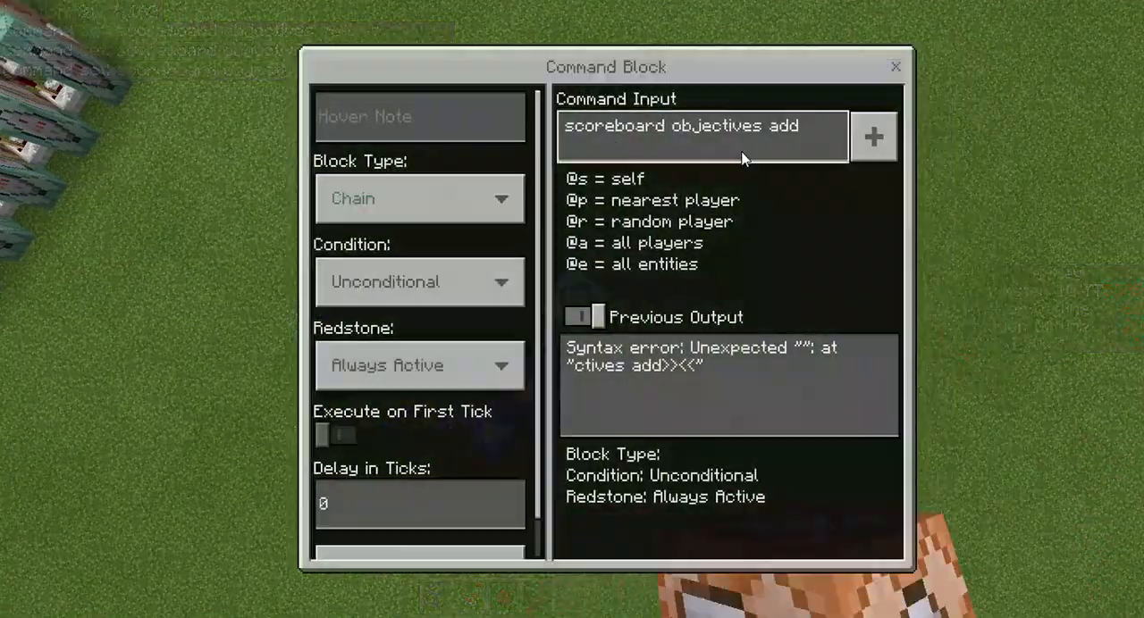
# Step: Complete the command as scoreboard objectives add moneyd dummy "§aMoney"
pyautogui.write('money')
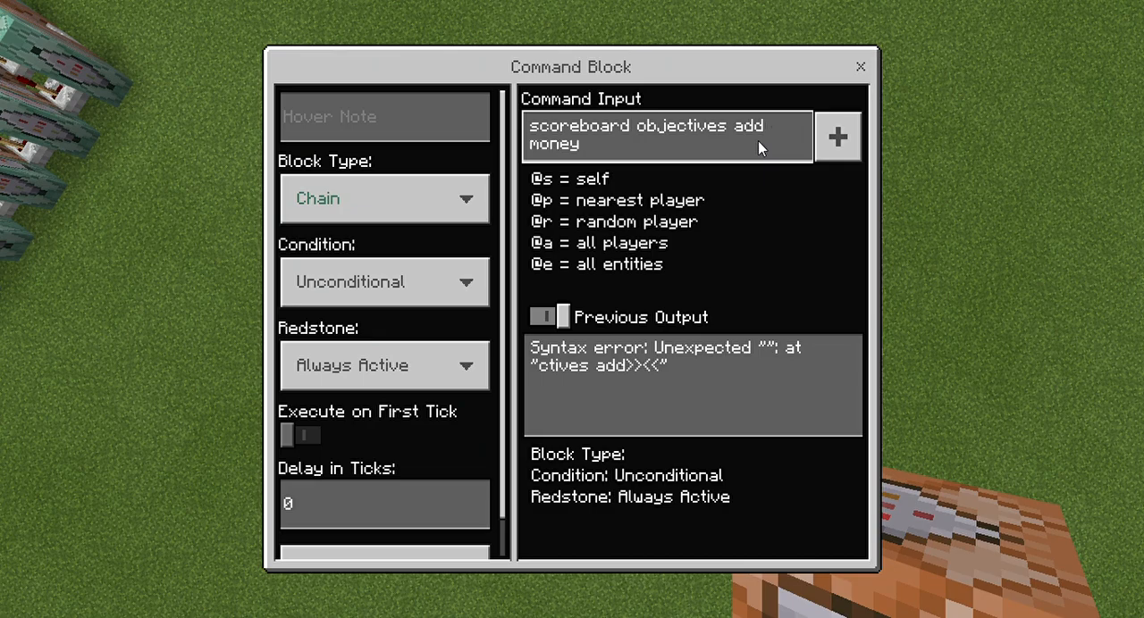
pyautogui.write('d dummy')
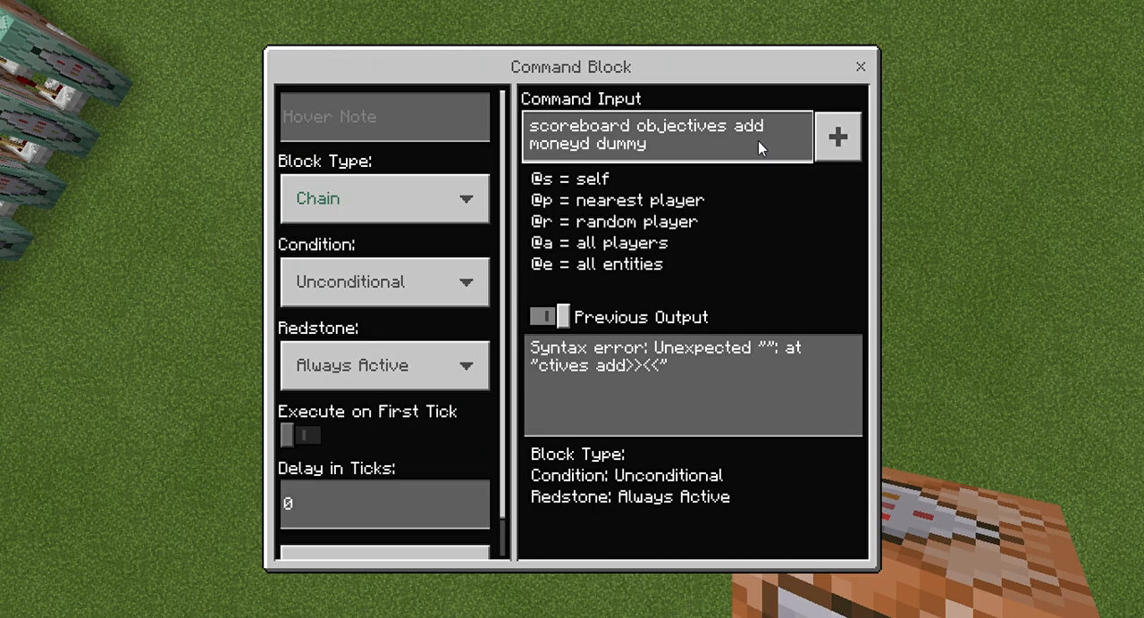
pyautogui.write('"')
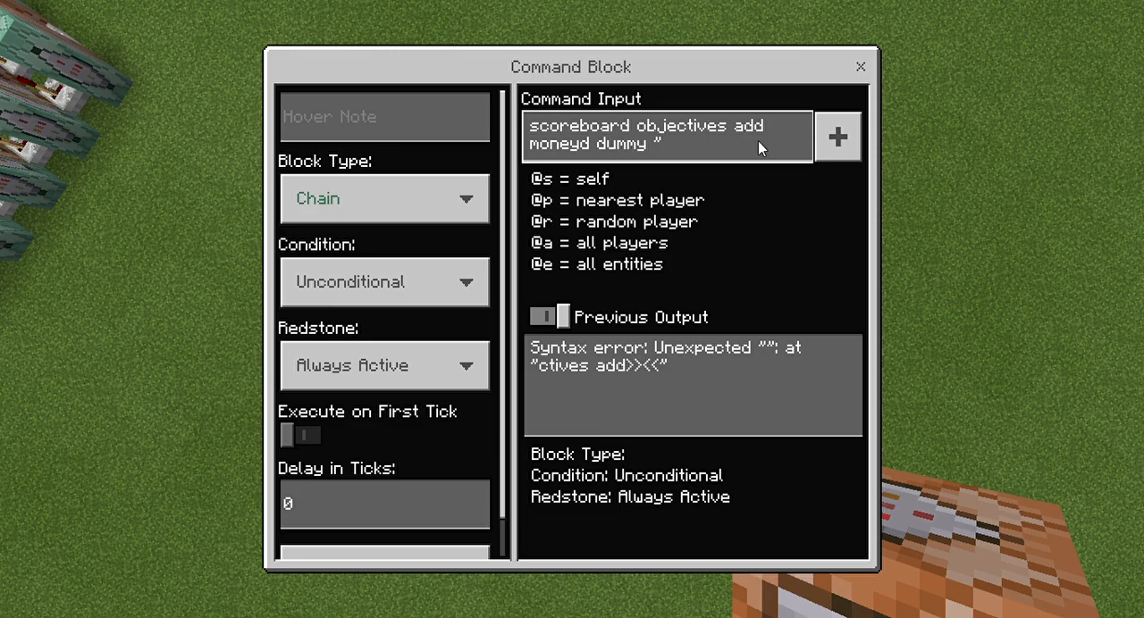
pyautogui.write('SaMoney')
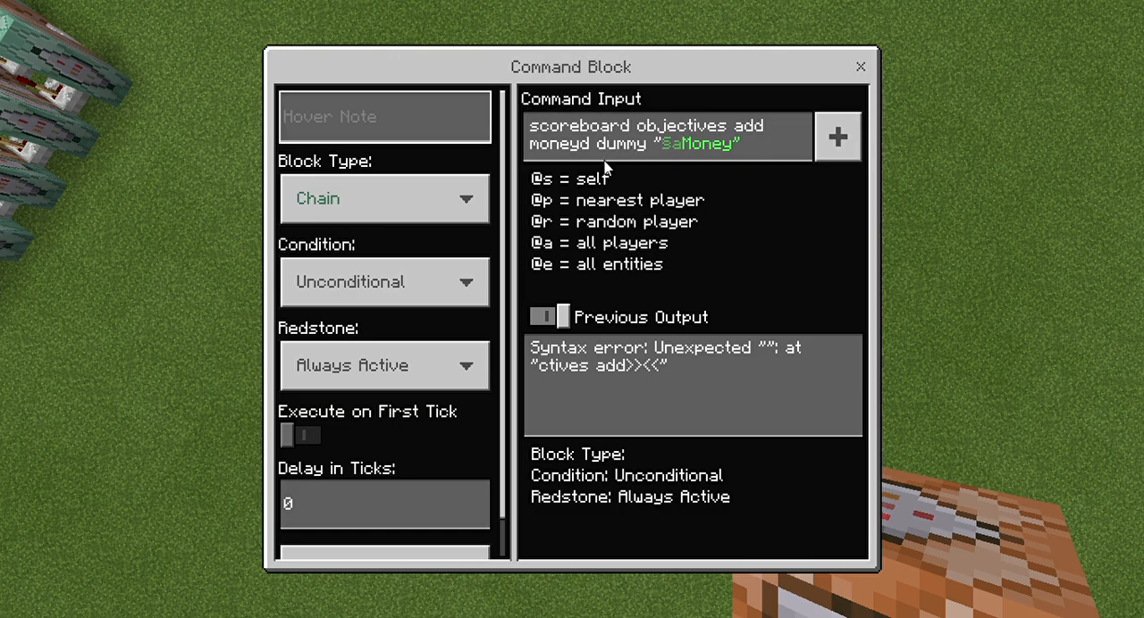
pyautogui.moveTo(707, 152)
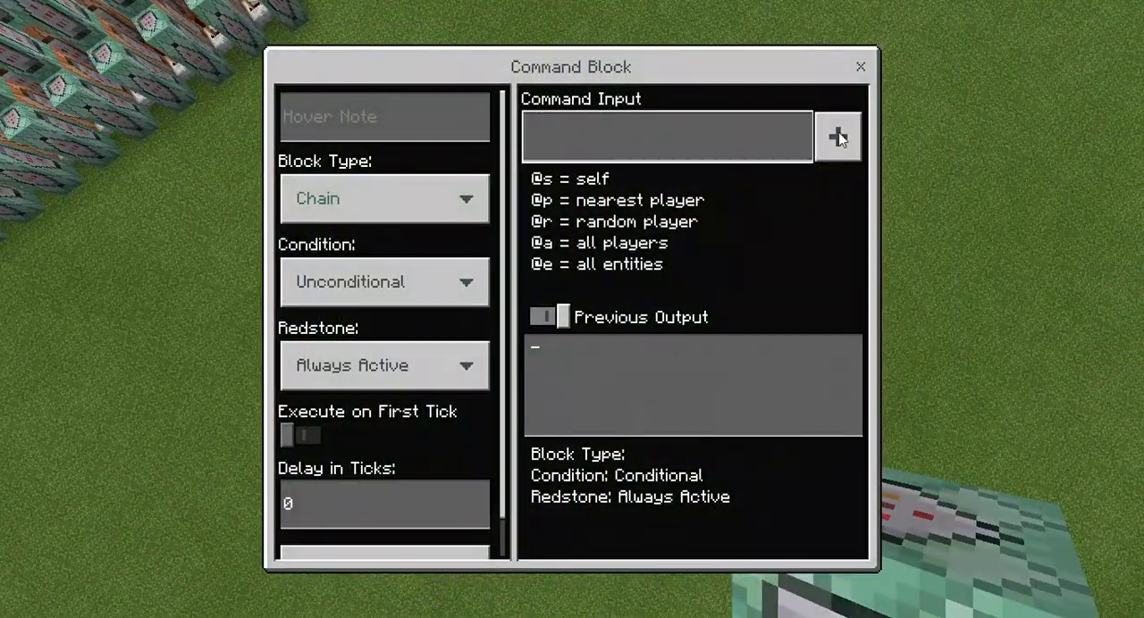
# Step: Give the fourth chain block the command scoreboard objectives setdisplay sidebar moneyd
pyautogui.click(838, 136)
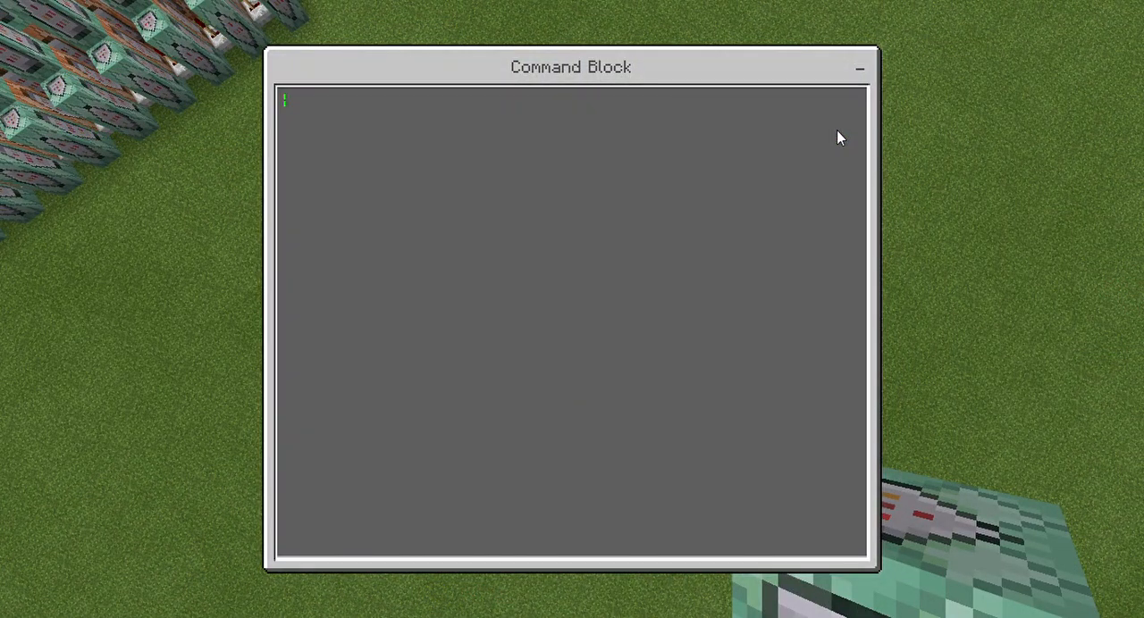
pyautogui.write('scoreboard objectives setdisplay')
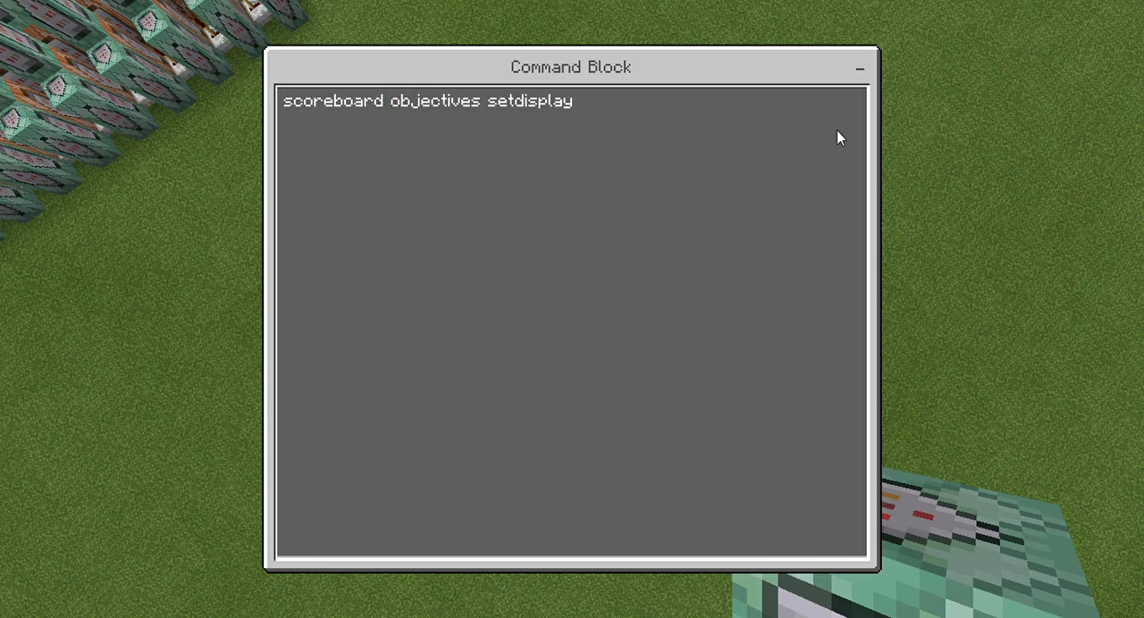
pyautogui.write('sidebar')
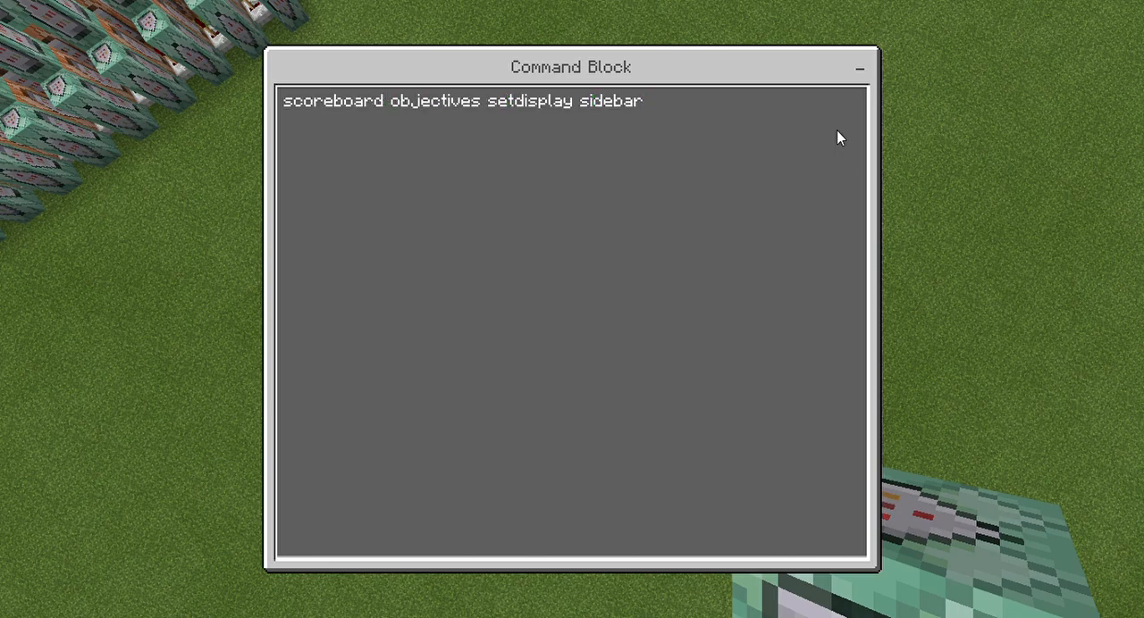
pyautogui.write('money')
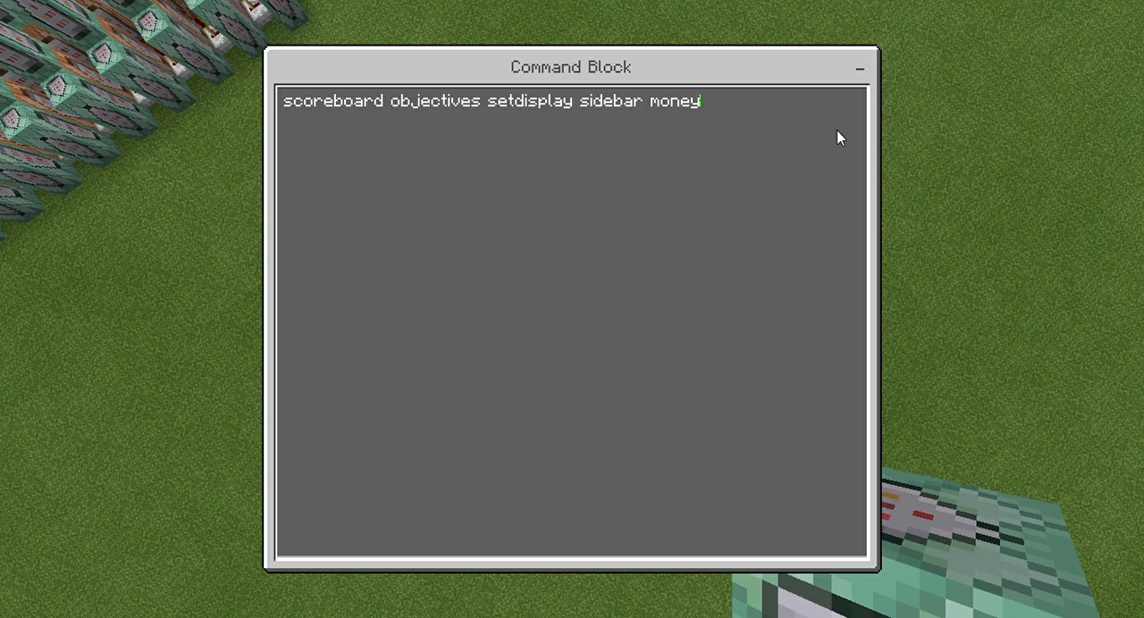
pyautogui.write('d')
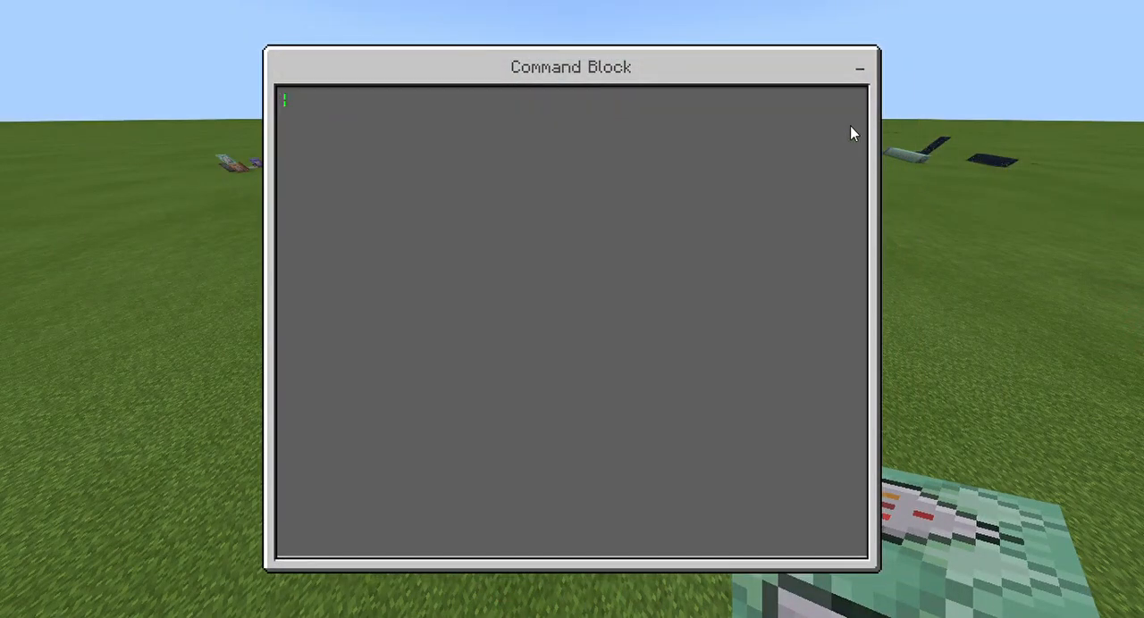
# Step: Begin the command execute @a ~~~ scoreboard players operation @s
pyautogui.write('execute @a ~~~')
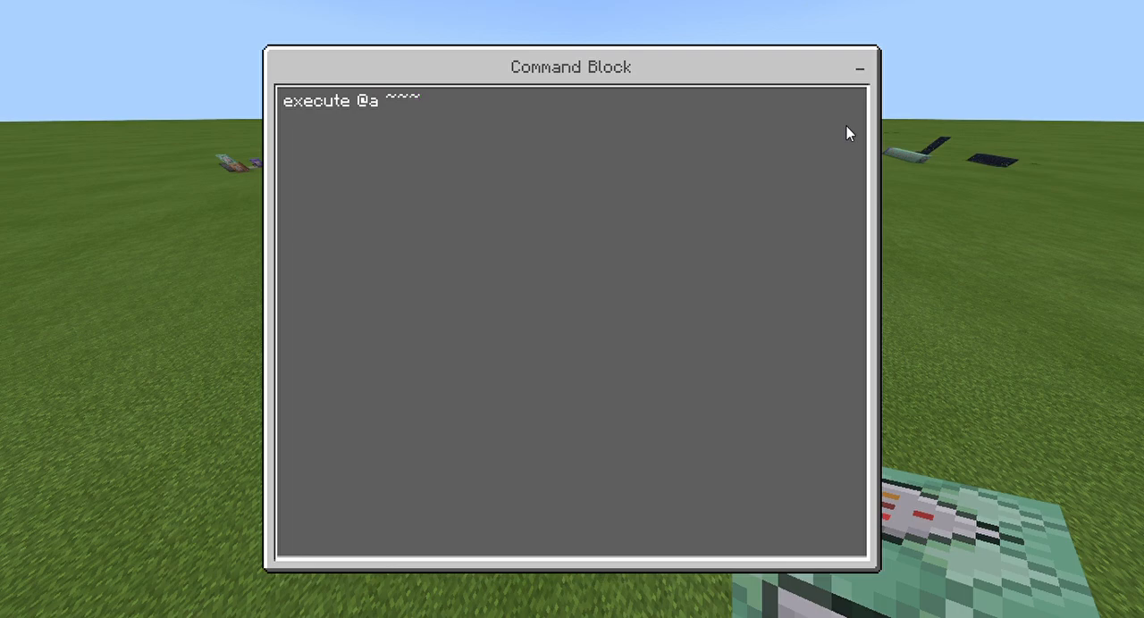
pyautogui.write('scoreboard')
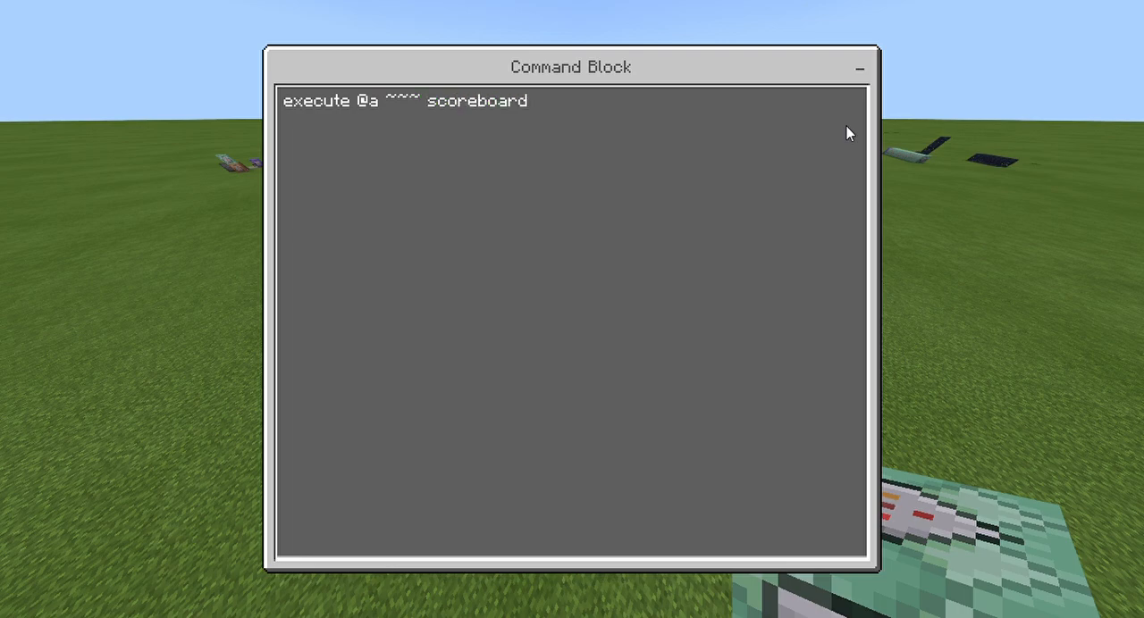
pyautogui.write('players oper')
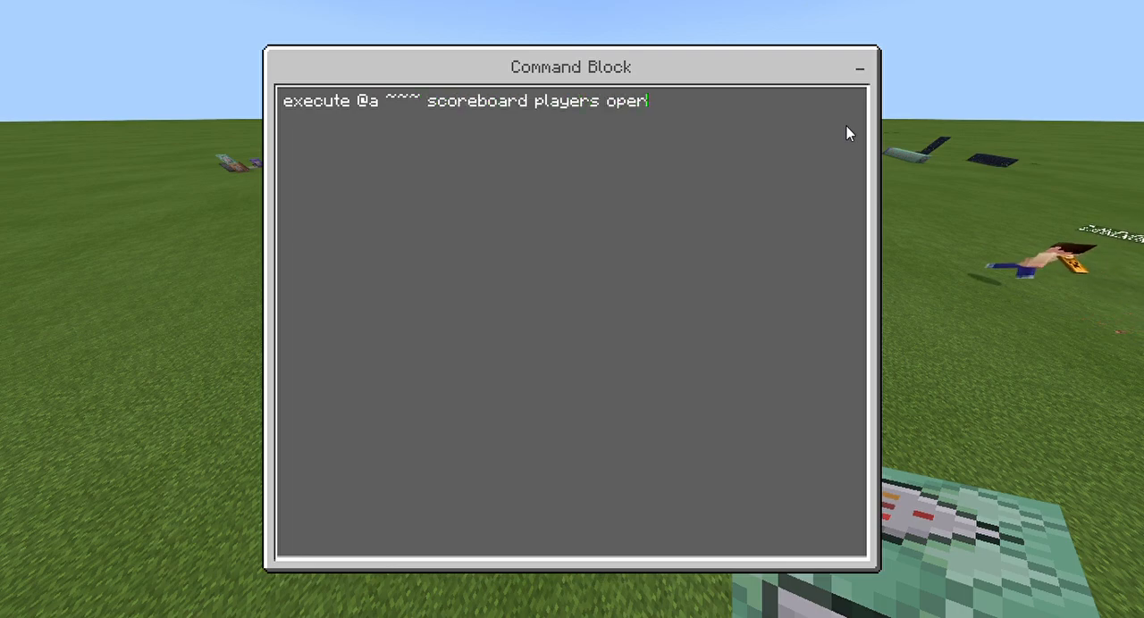
pyautogui.write('ation')
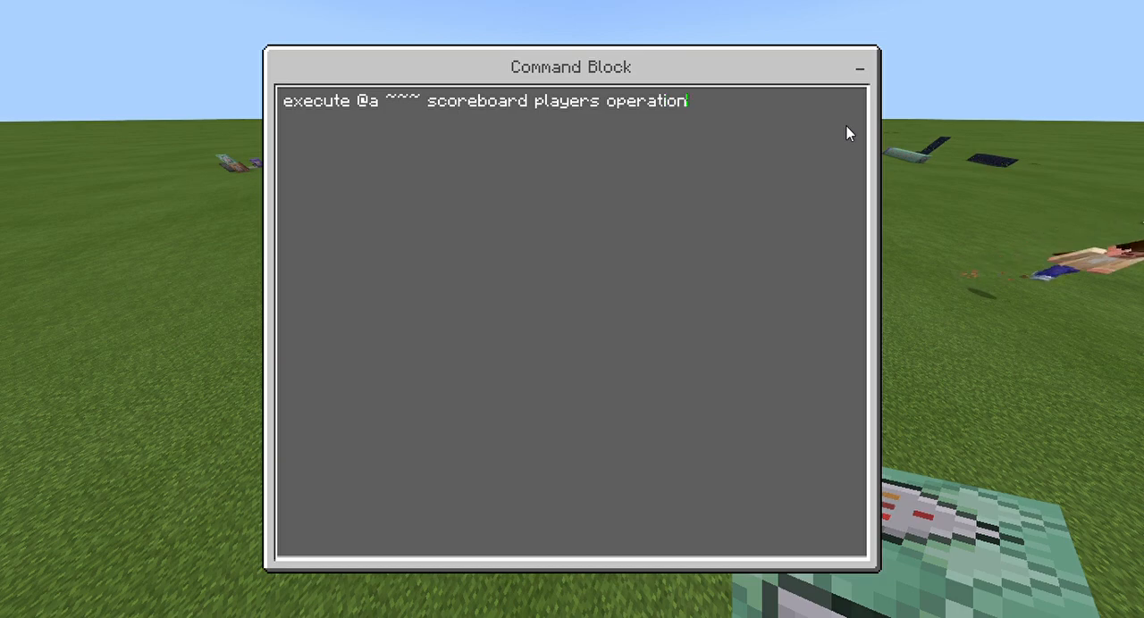
pyautogui.write('@s')
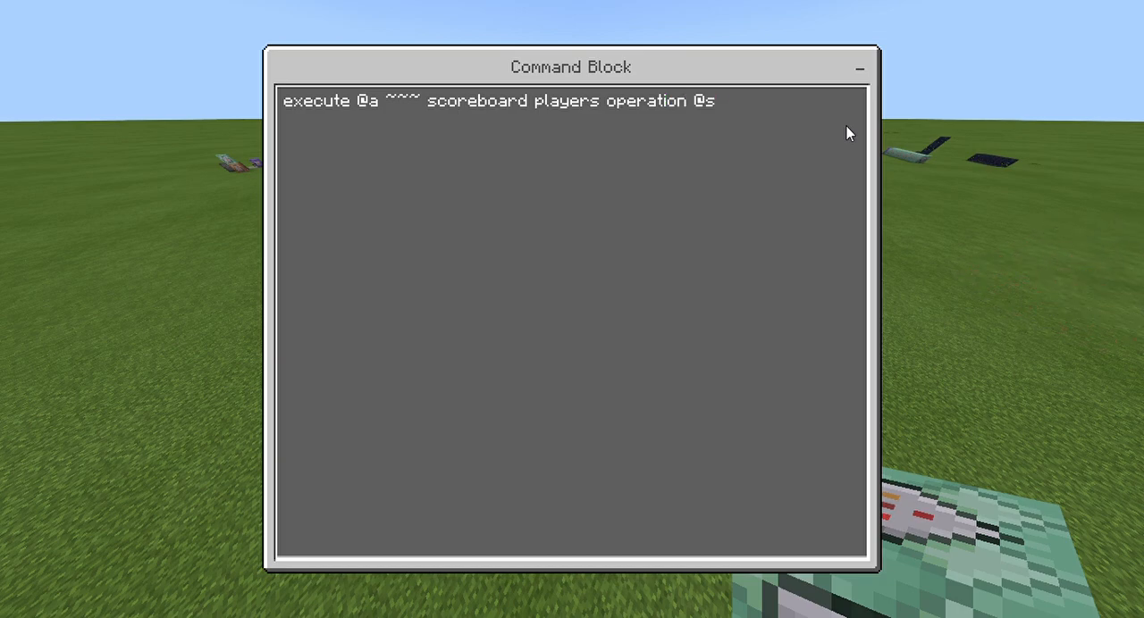
# Step: Finish it as moneyd = @s money so each player's money copies into moneyd
pyautogui.write('money')
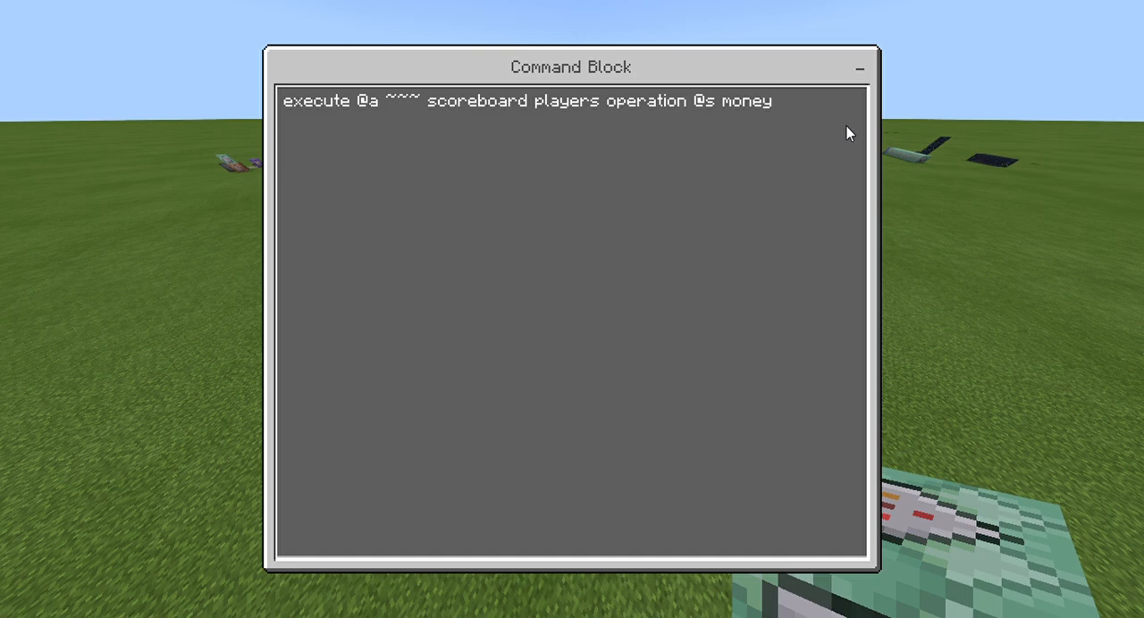
pyautogui.write('d')
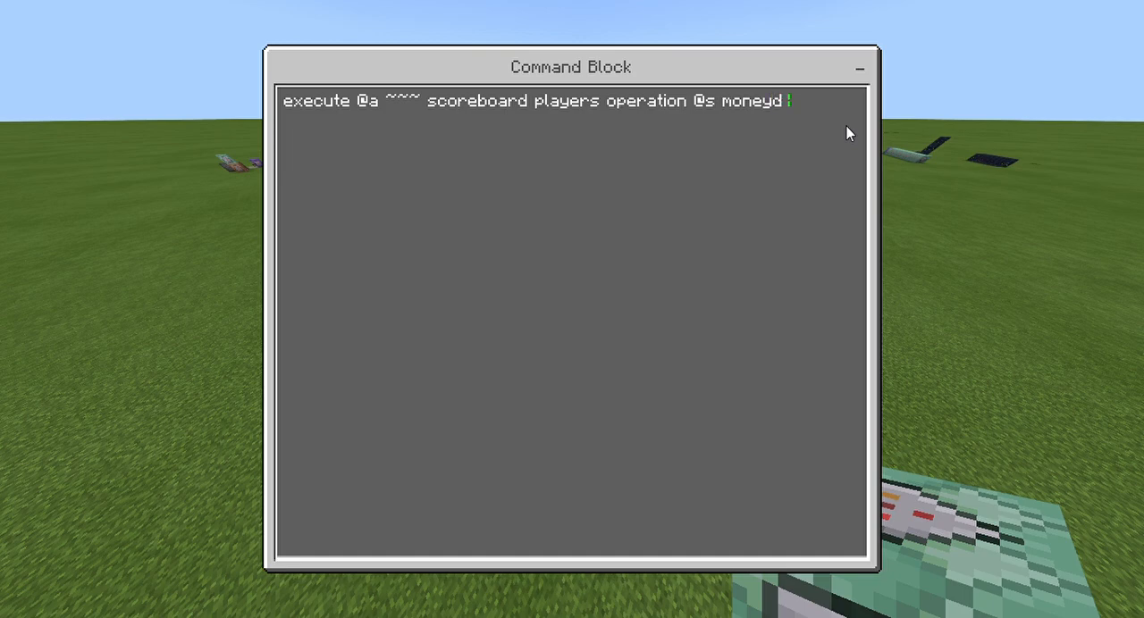
pyautogui.write('= @s')
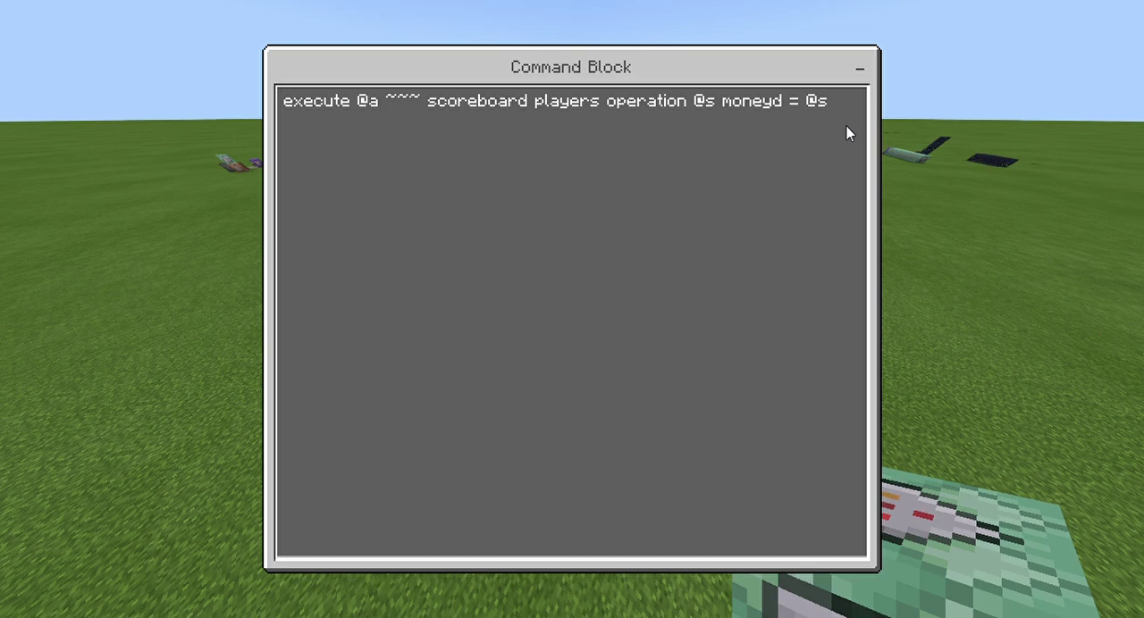
pyautogui.write('money')
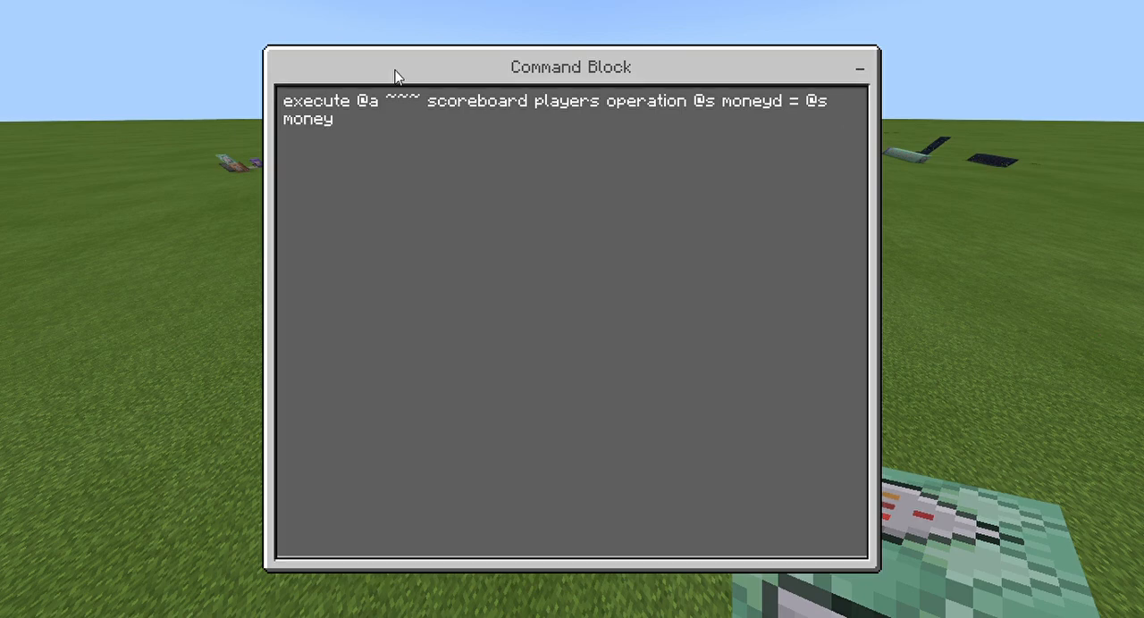
pyautogui.moveTo(657, 154)
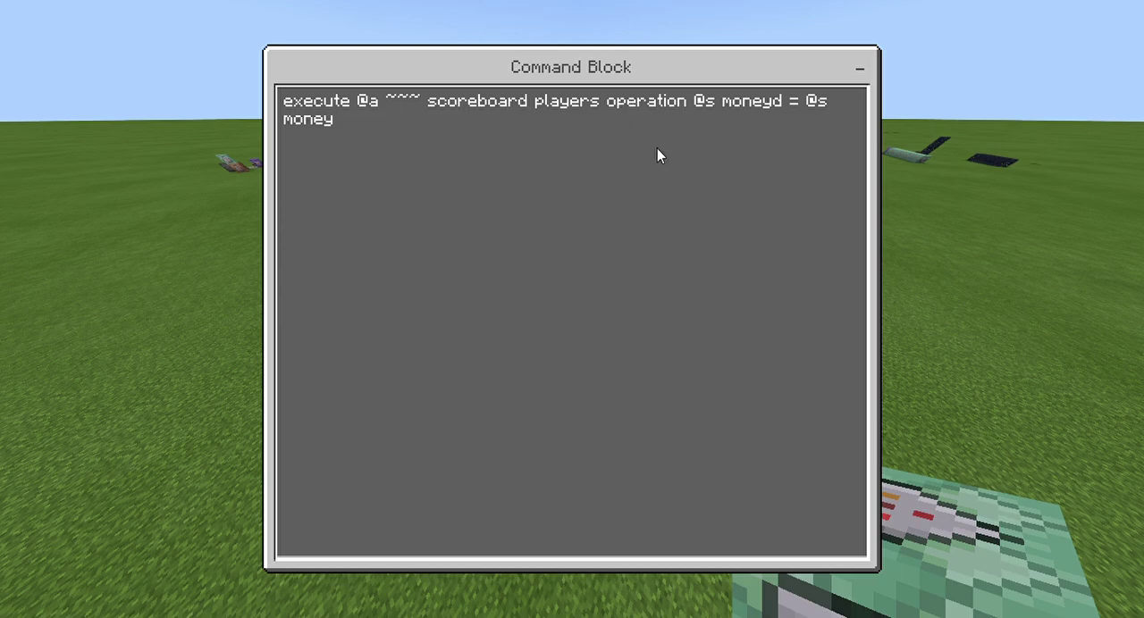
pyautogui.moveTo(570, 145)
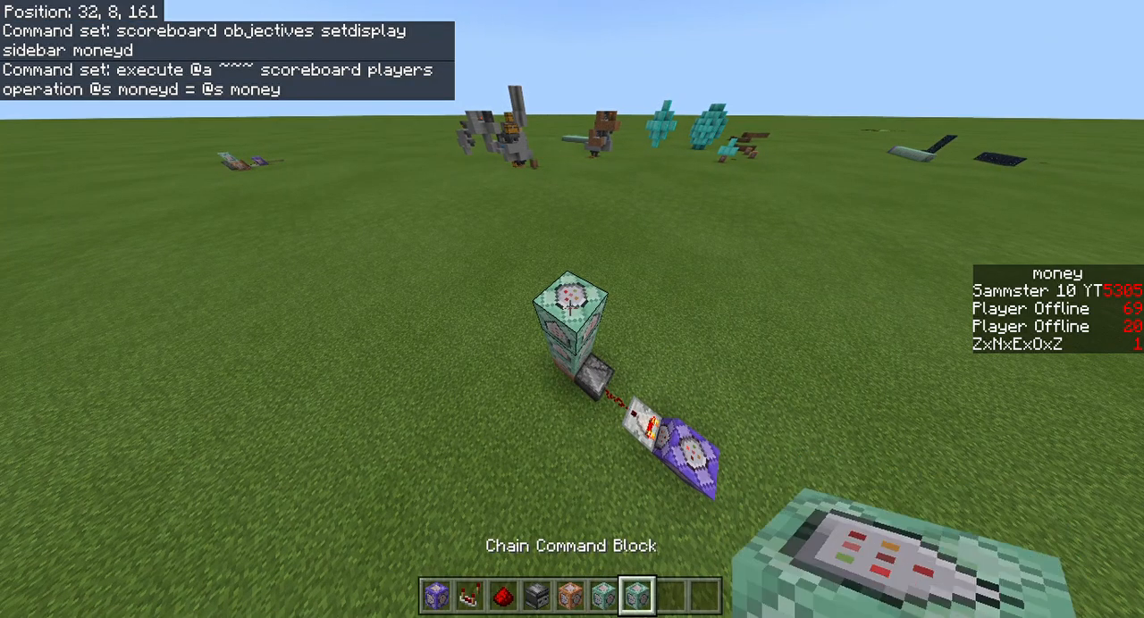
pyautogui.moveTo(572, 309)
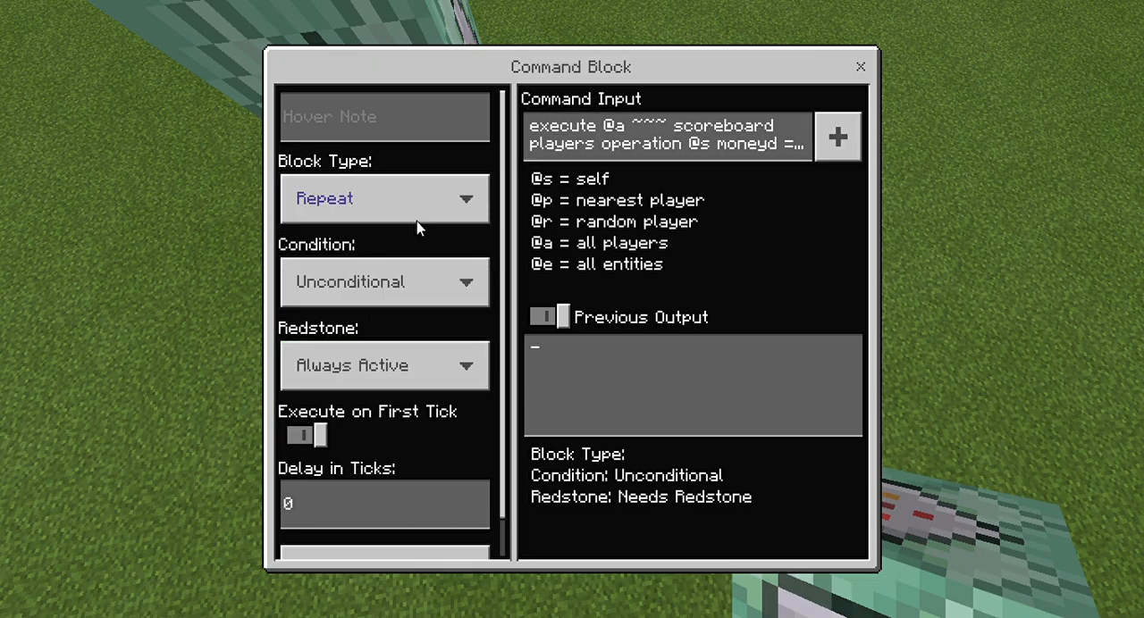
# Step: Set the copy block to Repeat and Always Active, then return to the world
pyautogui.click(384, 282)
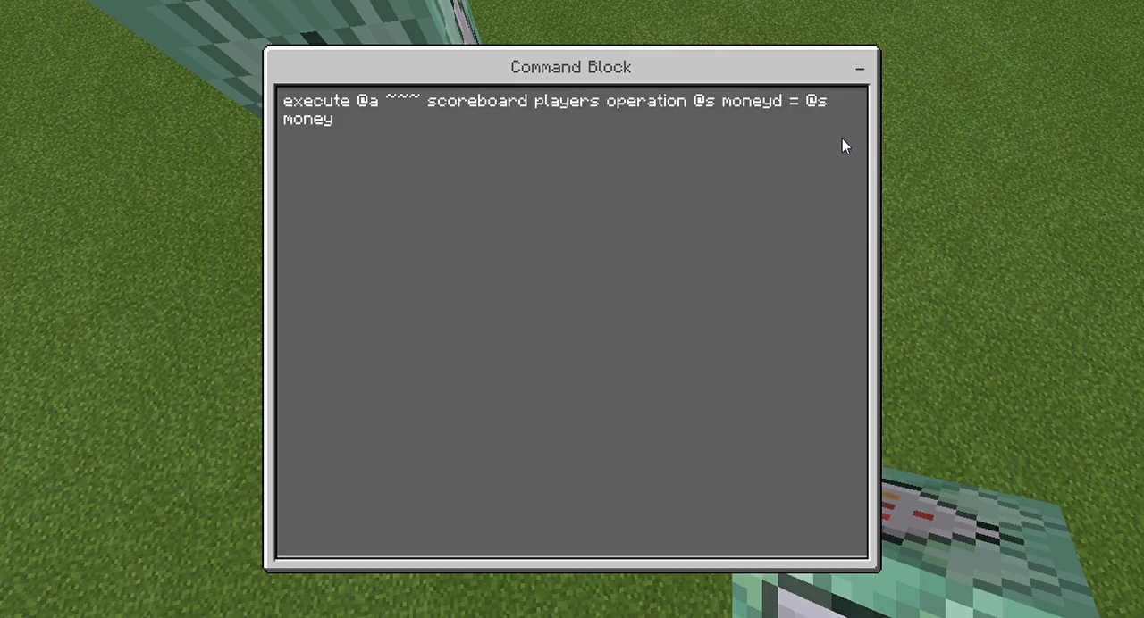
pyautogui.moveTo(604, 140)
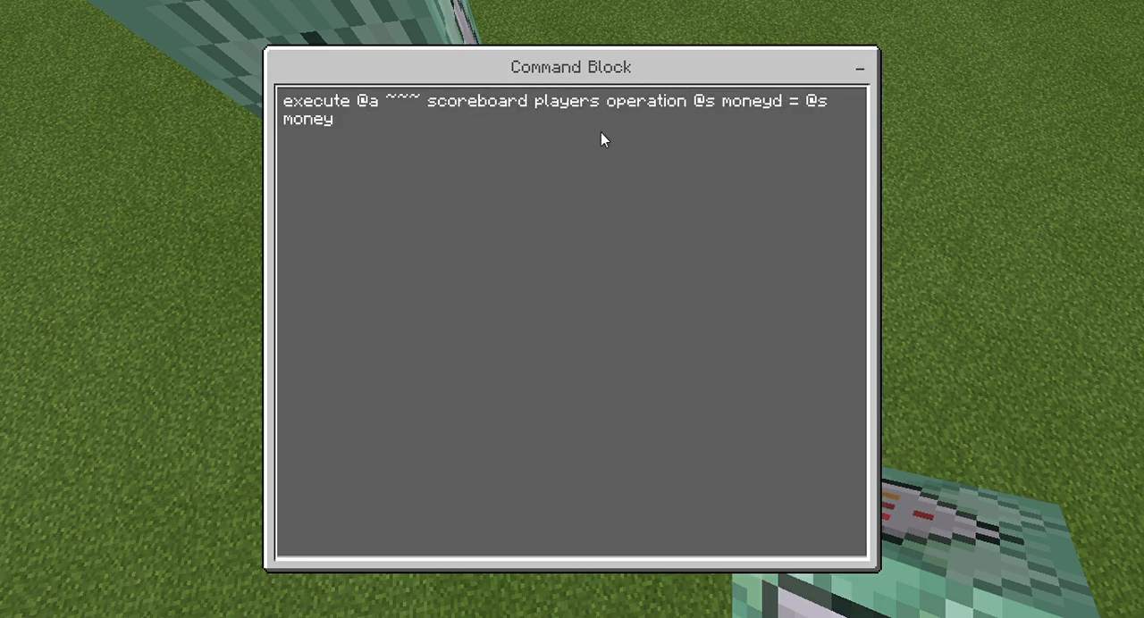
pyautogui.moveTo(604, 175)
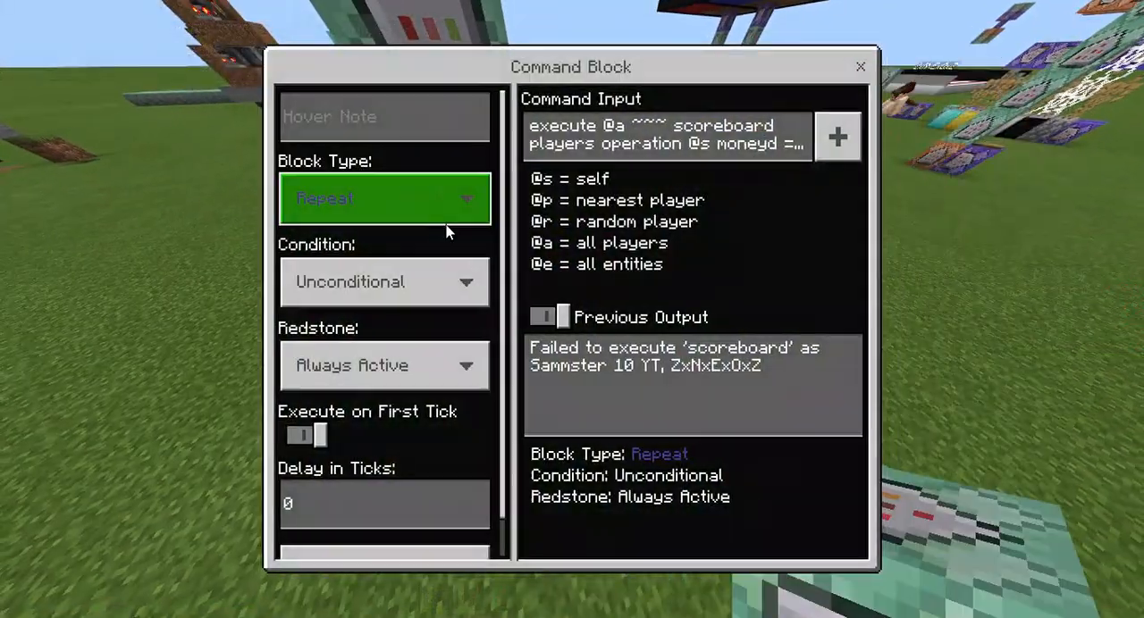
pyautogui.press('Escape')
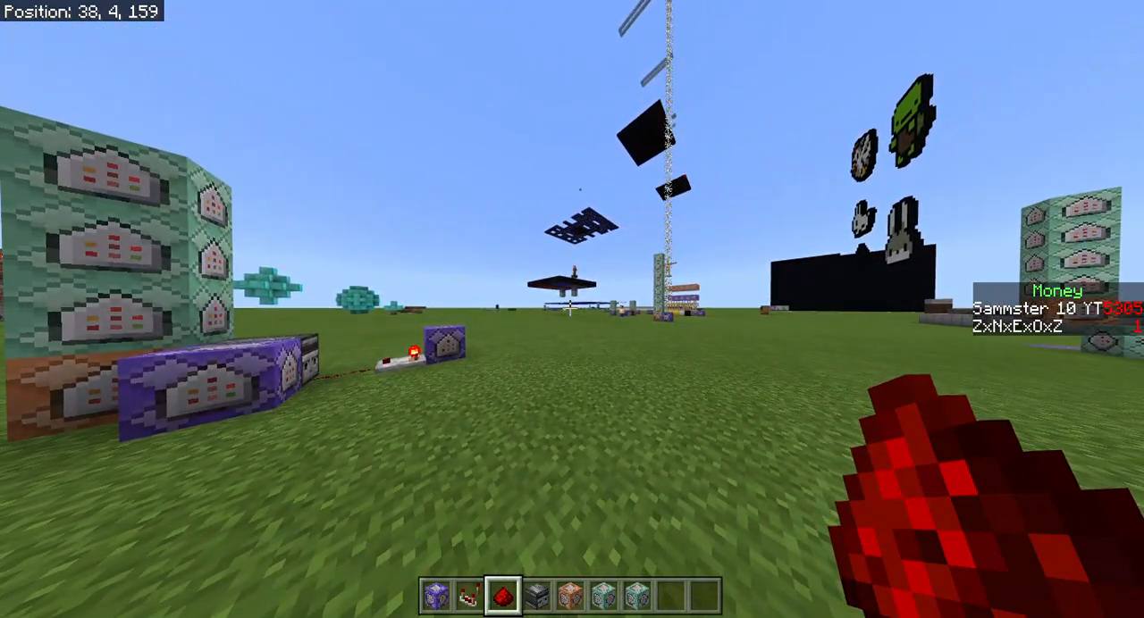
# Step: Run /scoreboard objectives setdisplay sidebar money in chat, then again with moneyd
pyautogui.press('w')
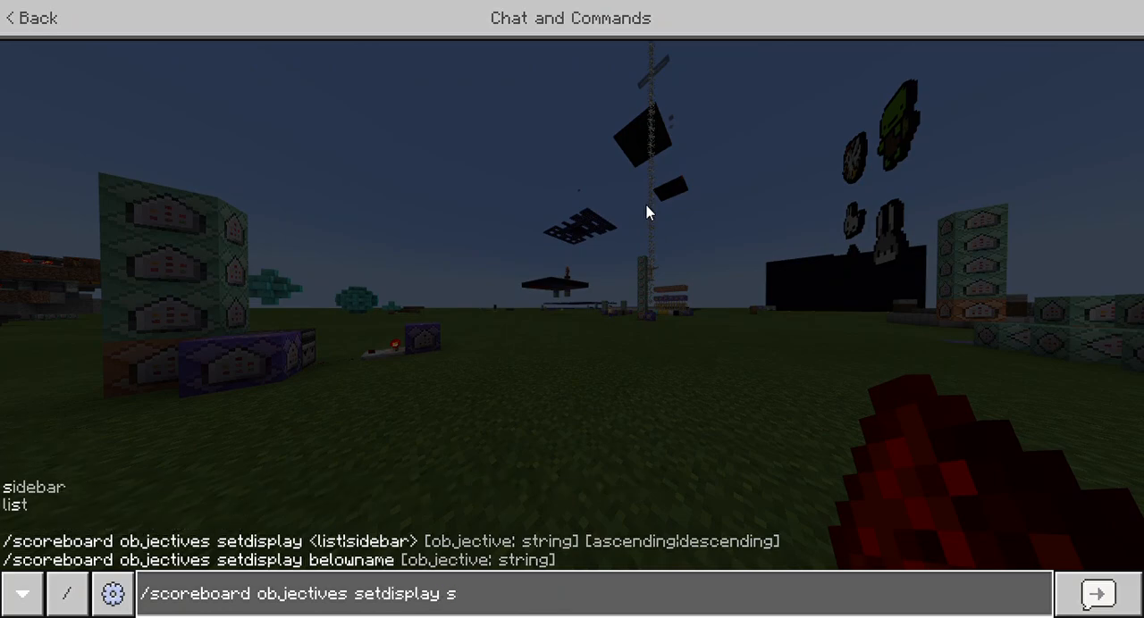
pyautogui.write('idebar')
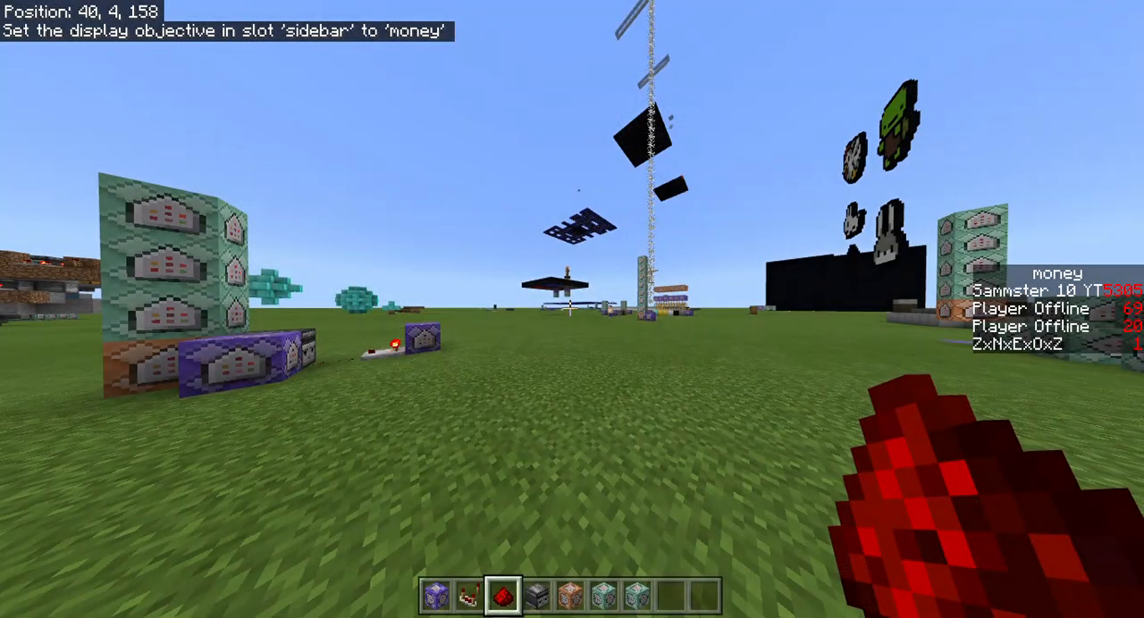
pyautogui.press('t')
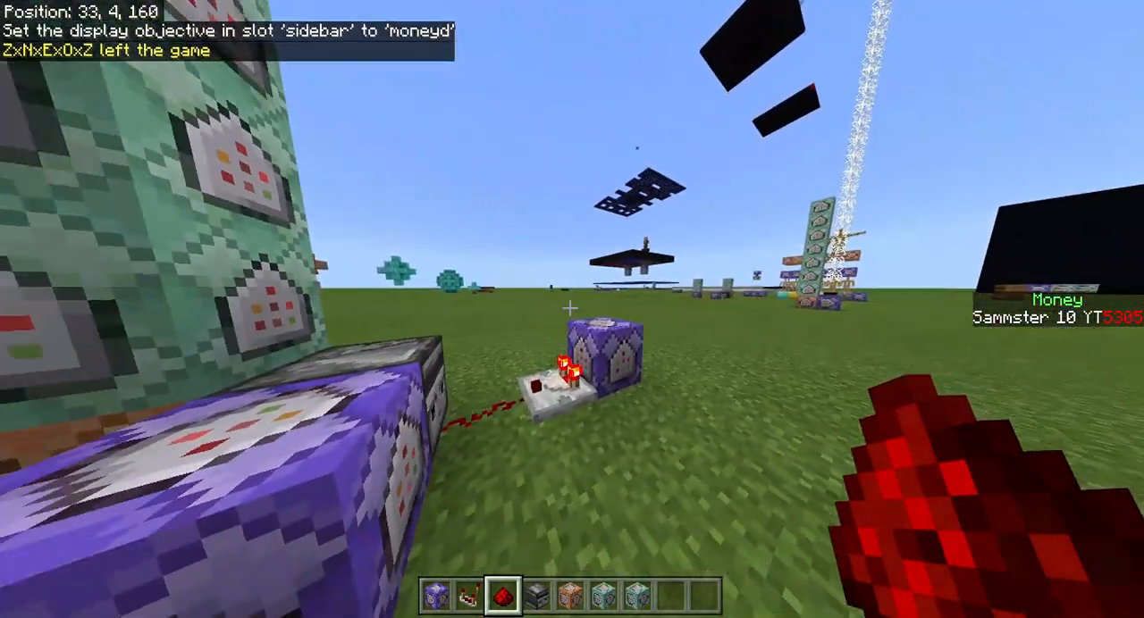
pyautogui.moveTo(572, 309)
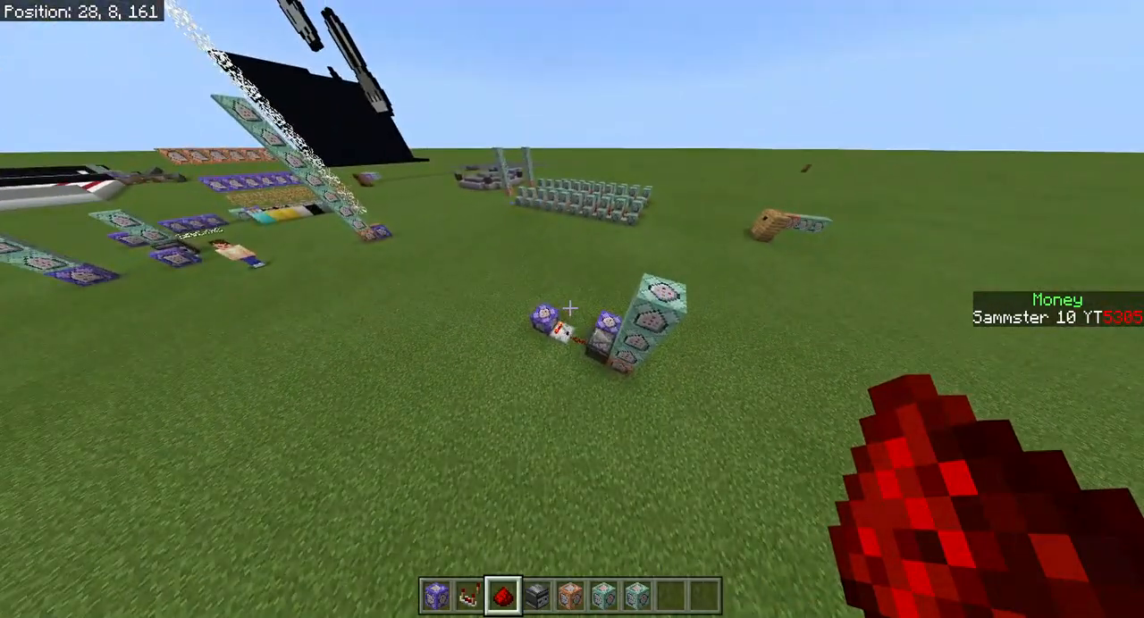
pyautogui.press('w')
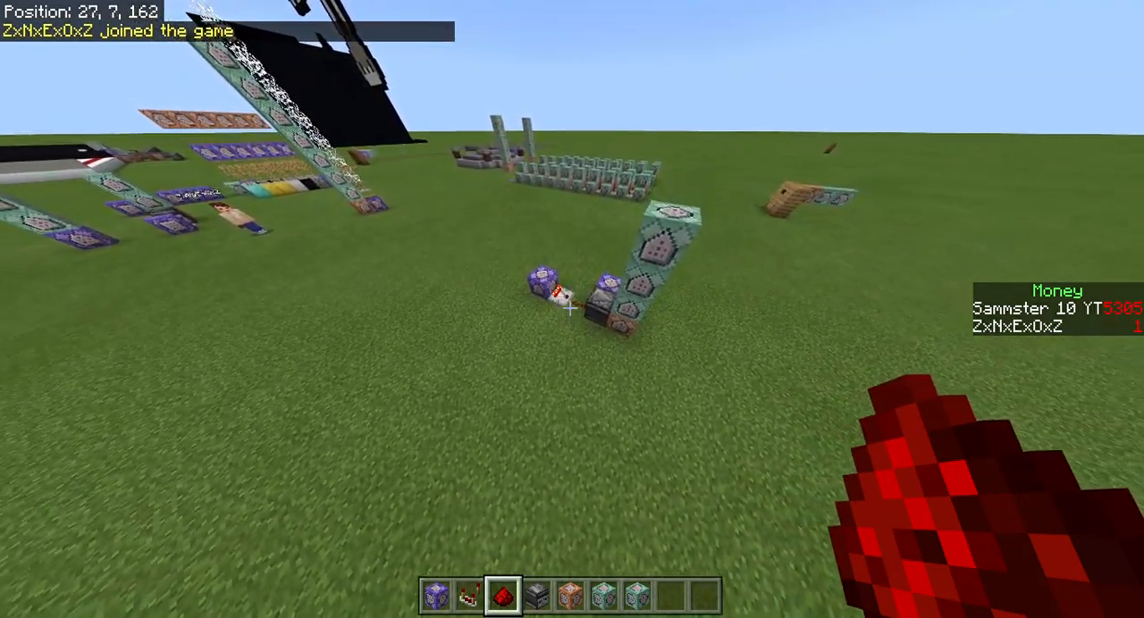
pyautogui.moveTo(571, 310)
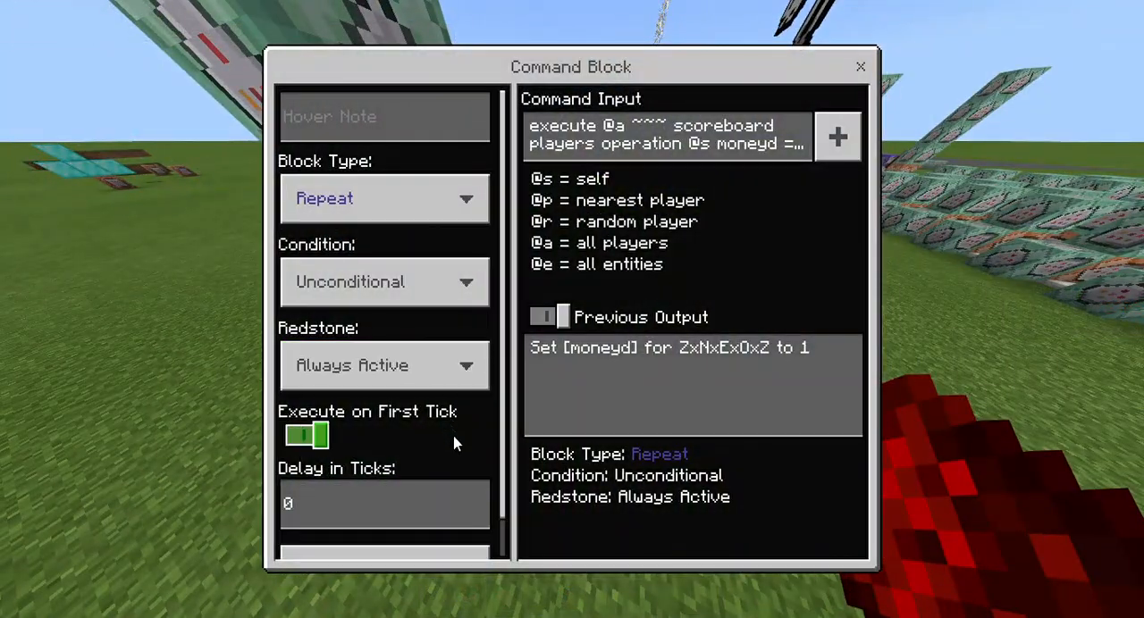
# Step: Enable Execute on First Tick and set the block's Delay in Ticks to 10
pyautogui.click(305, 436)
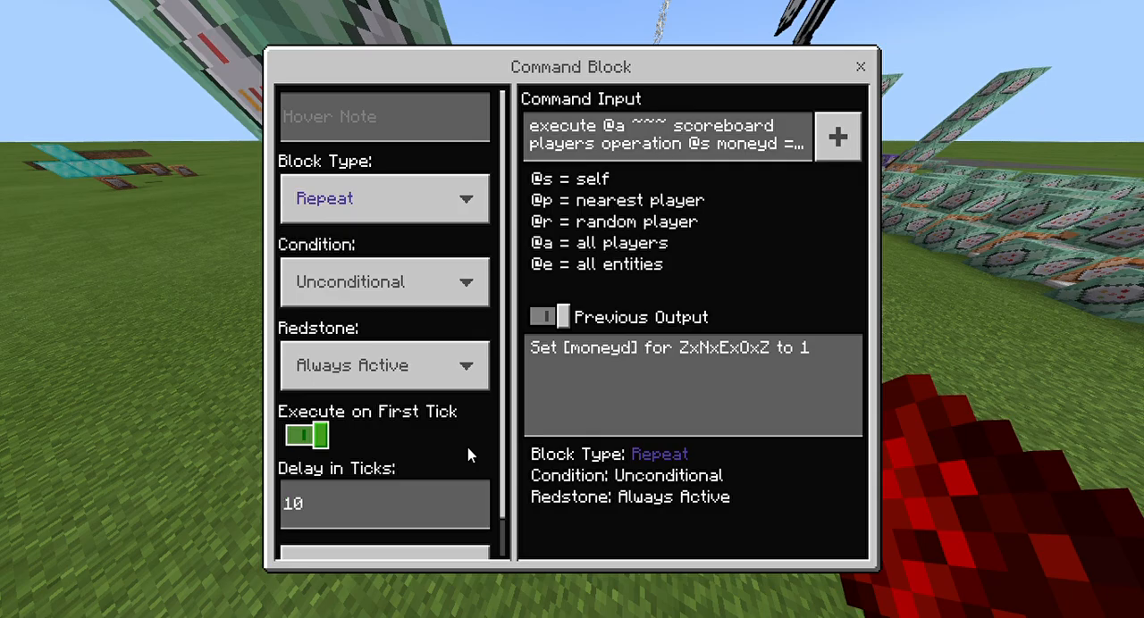
pyautogui.press('Escape')
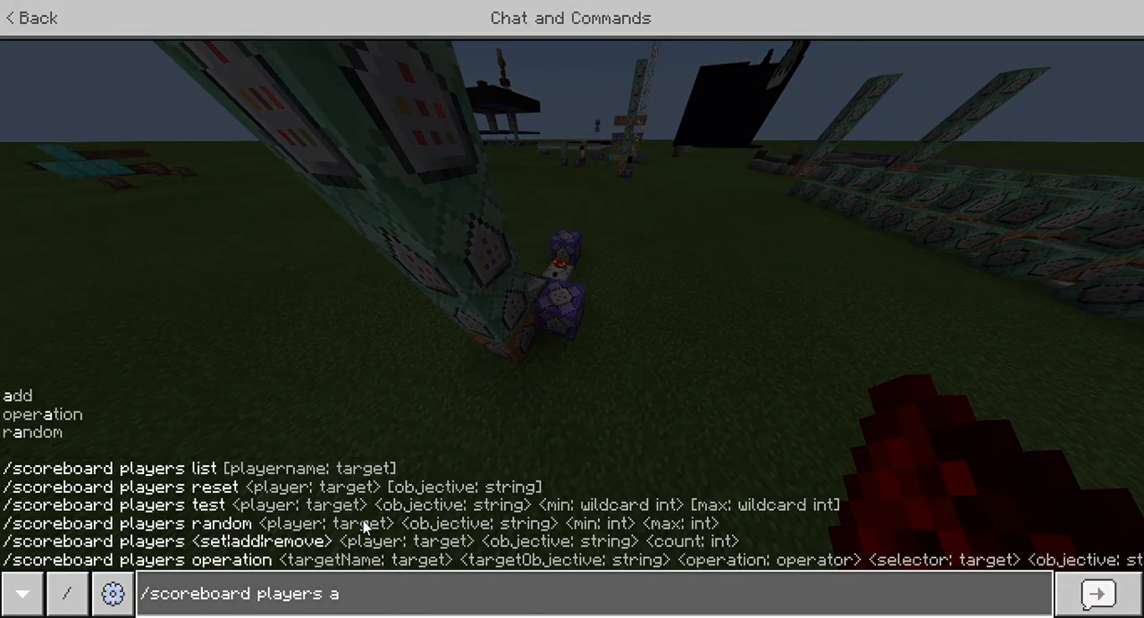
# Step: Run /scoreboard players add @s money 100 in chat
pyautogui.write('d')
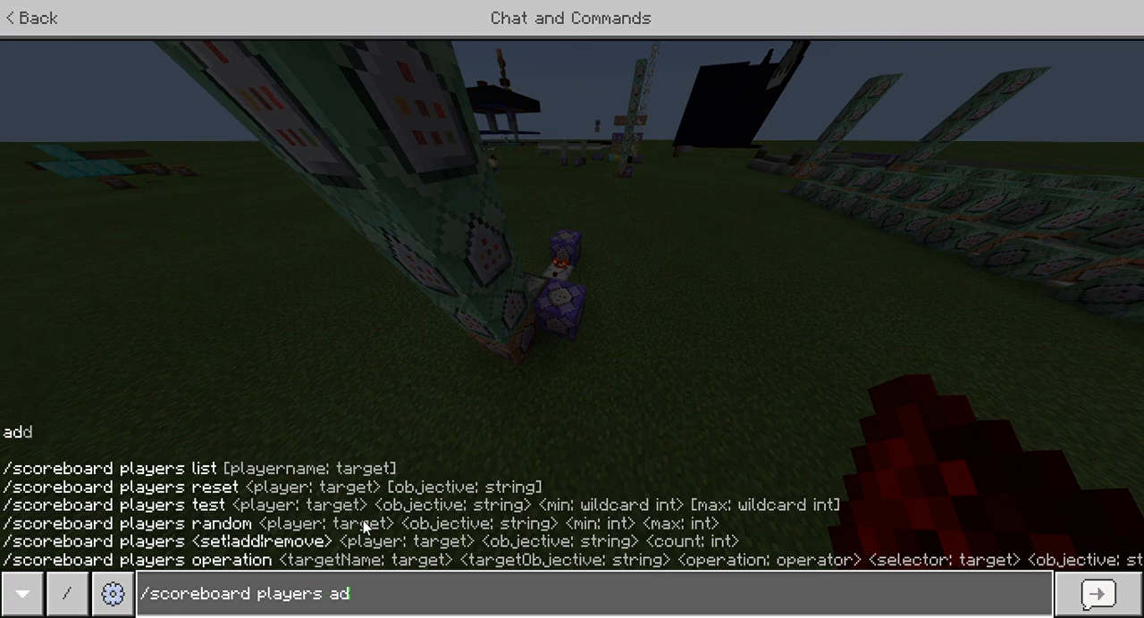
pyautogui.write('d')
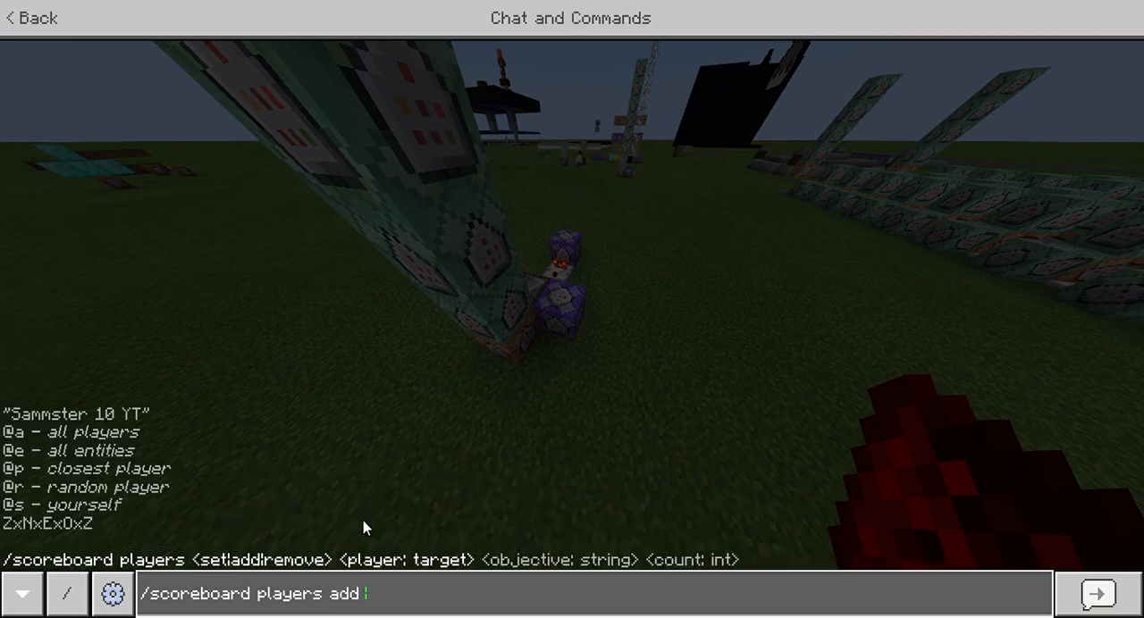
pyautogui.write('@s money')
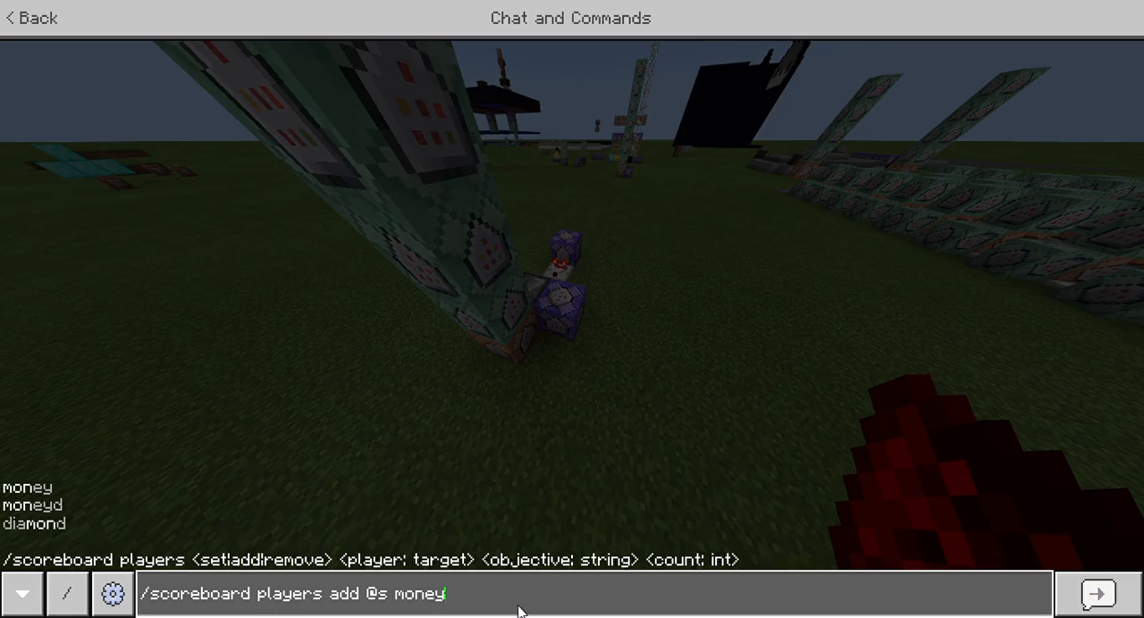
pyautogui.write('10')
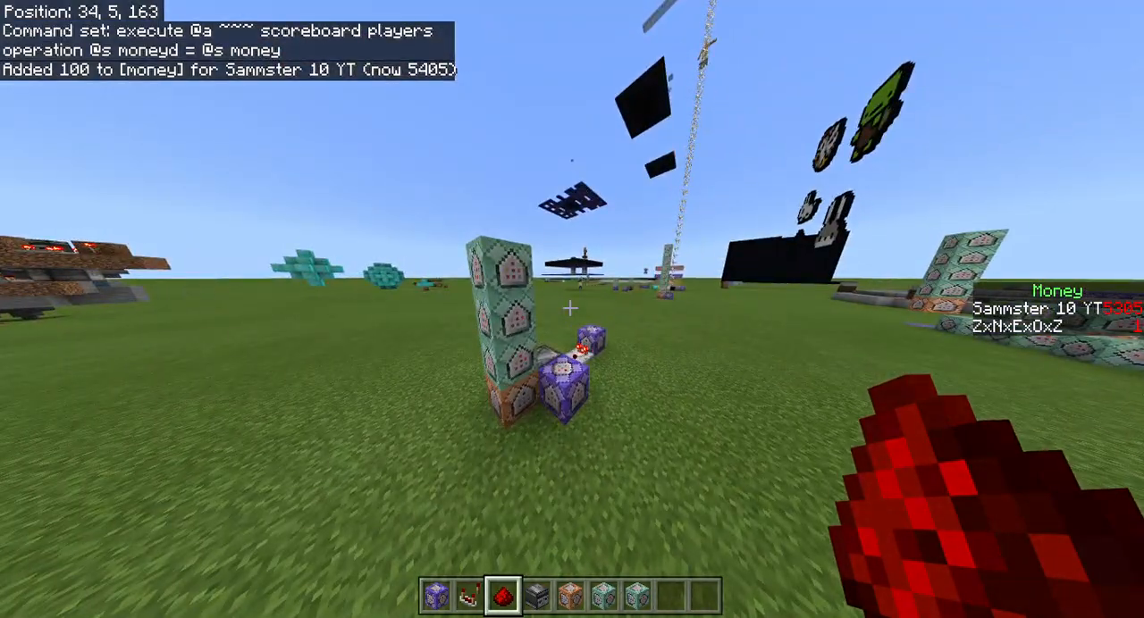
# Step: Set the repeating block's Delay in Ticks to 100 with Execute on First Tick off
pyautogui.press('w')
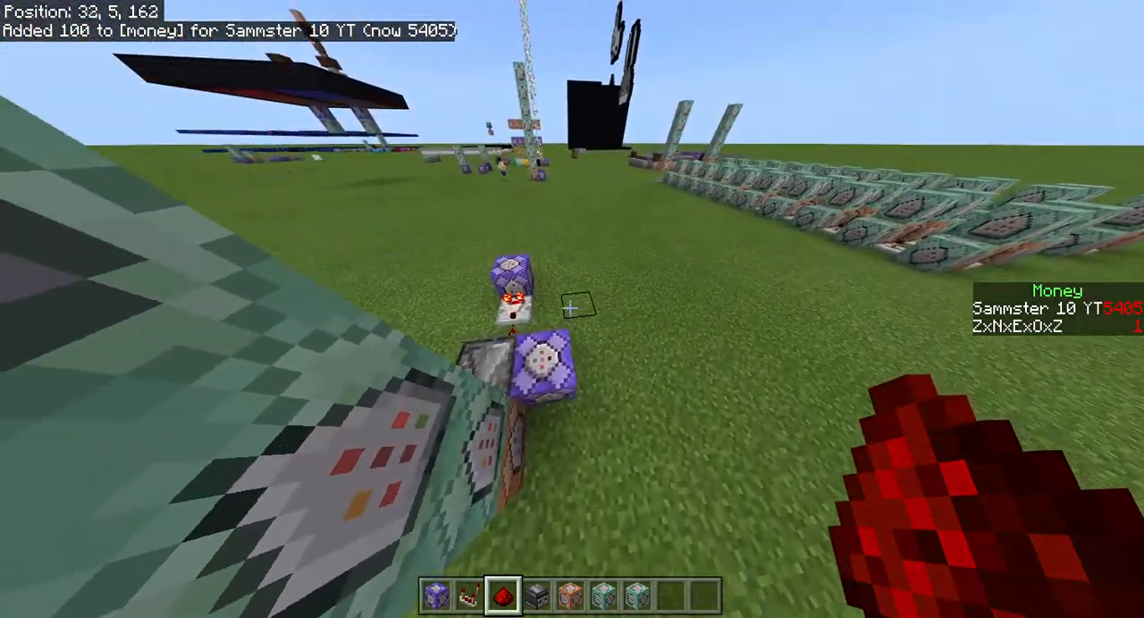
pyautogui.press('w')
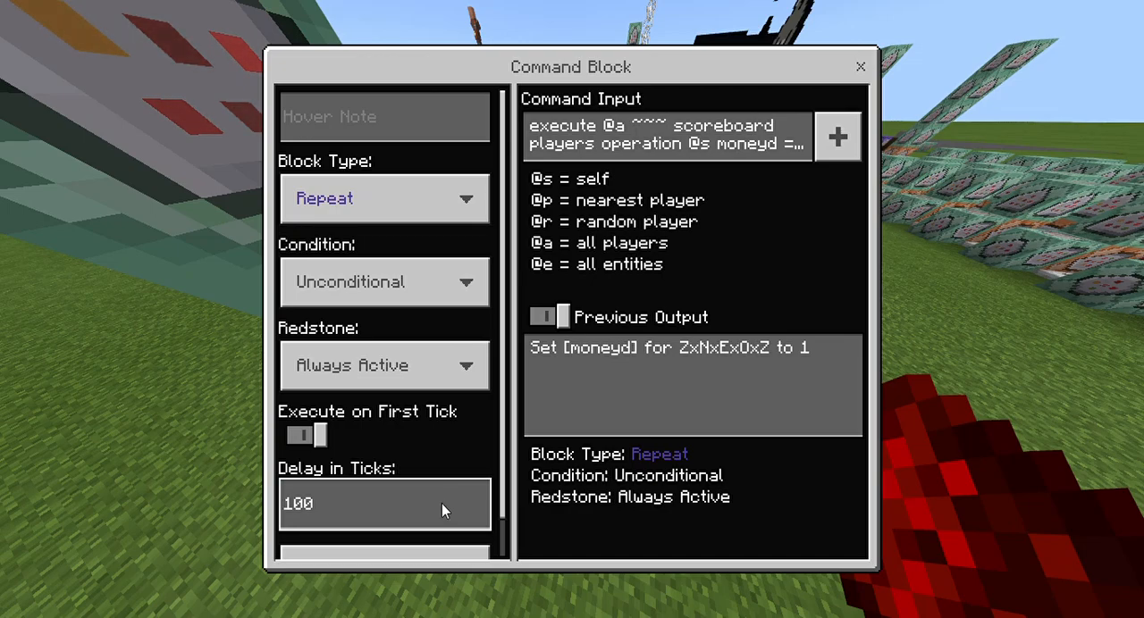
pyautogui.press('Backspace')
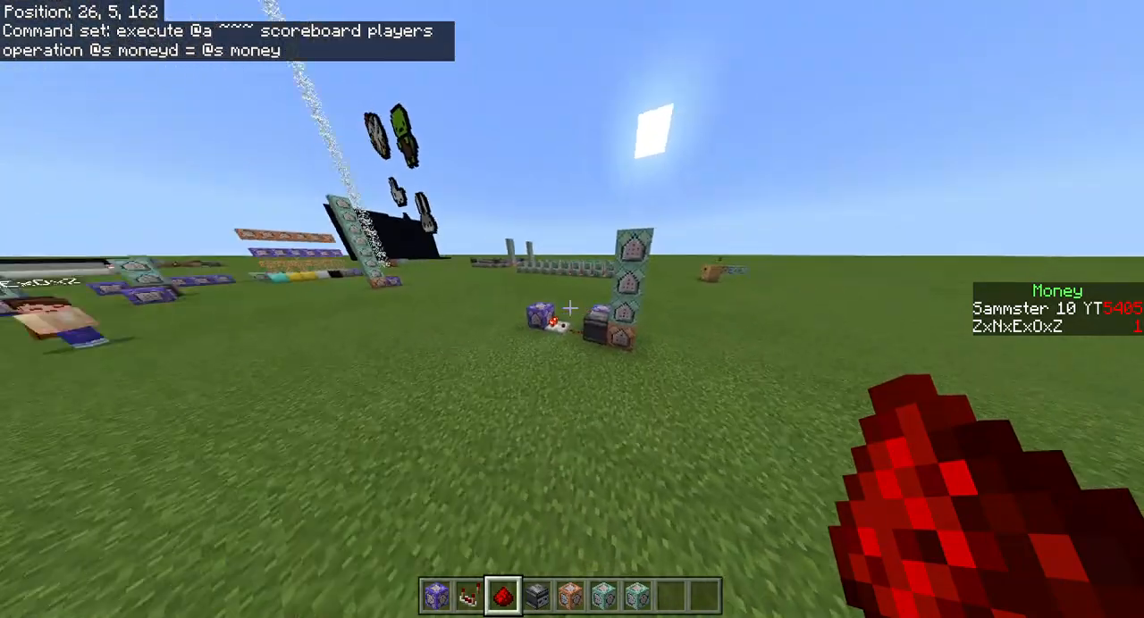
pyautogui.moveTo(568, 309)
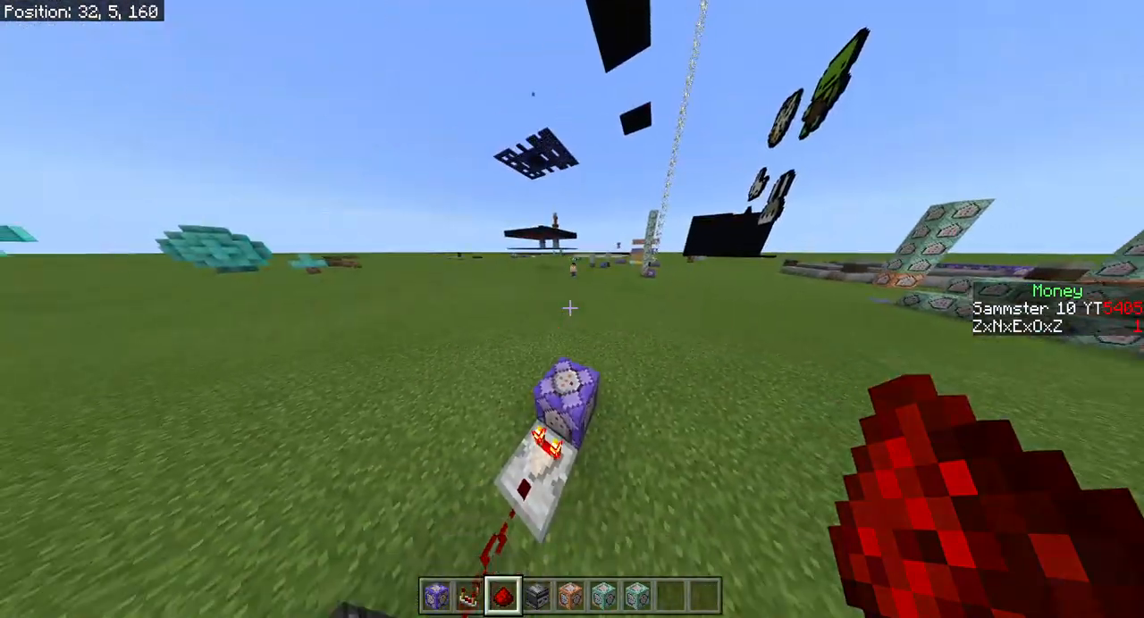